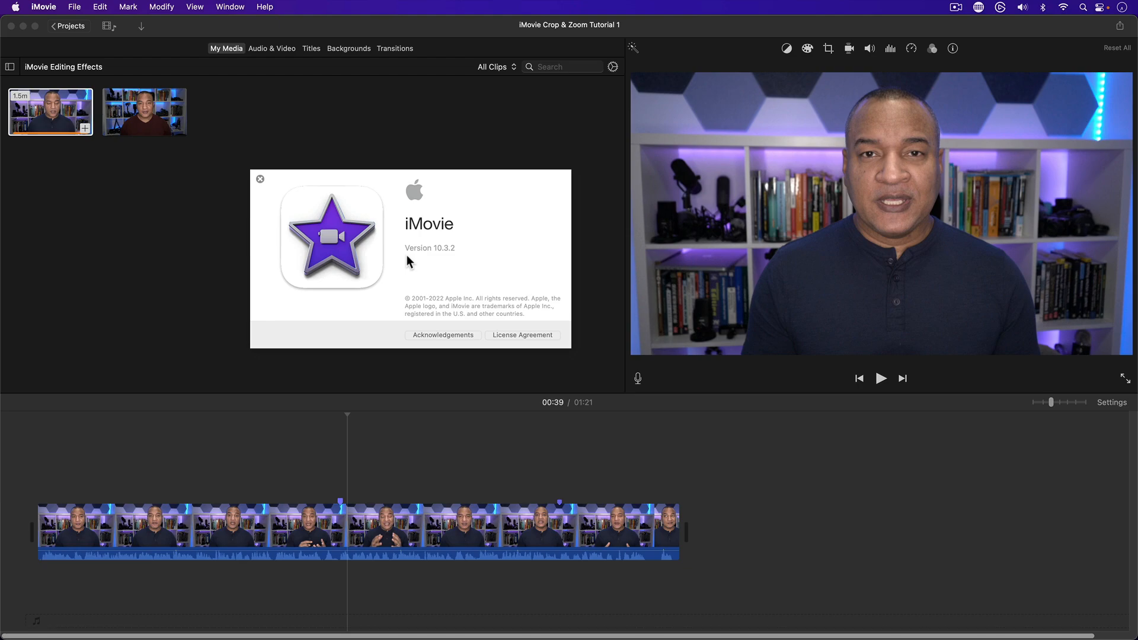
{"action": "mouse_move", "coordinate": [429, 260]}
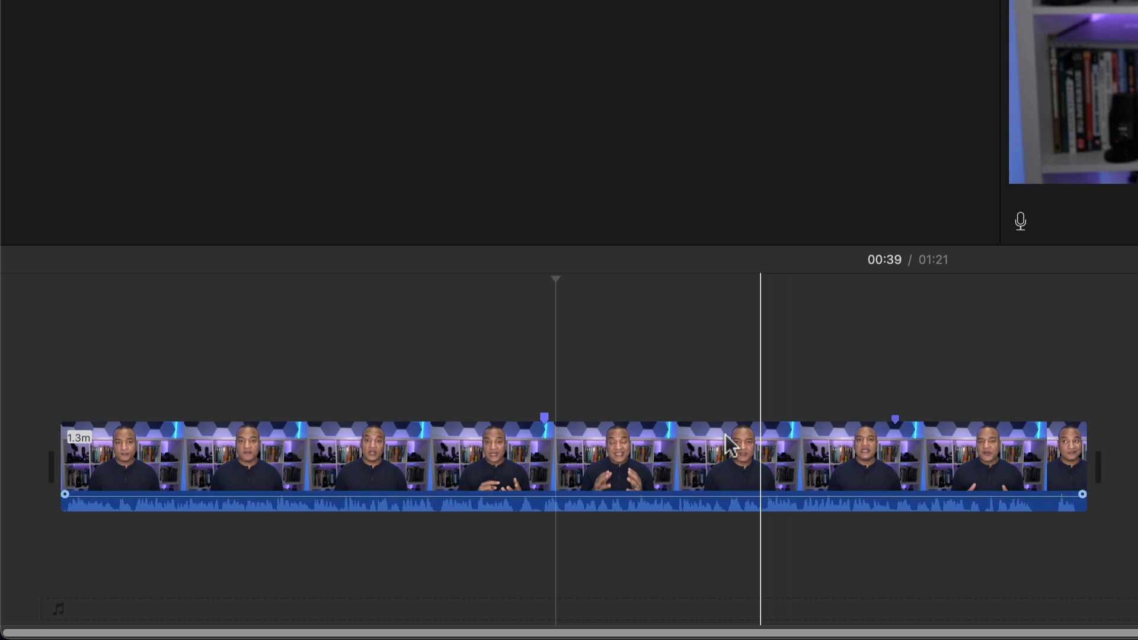
Dismiss the About iMovie window so the talking-head project is unobstructed.
{"action": "key", "text": "m"}
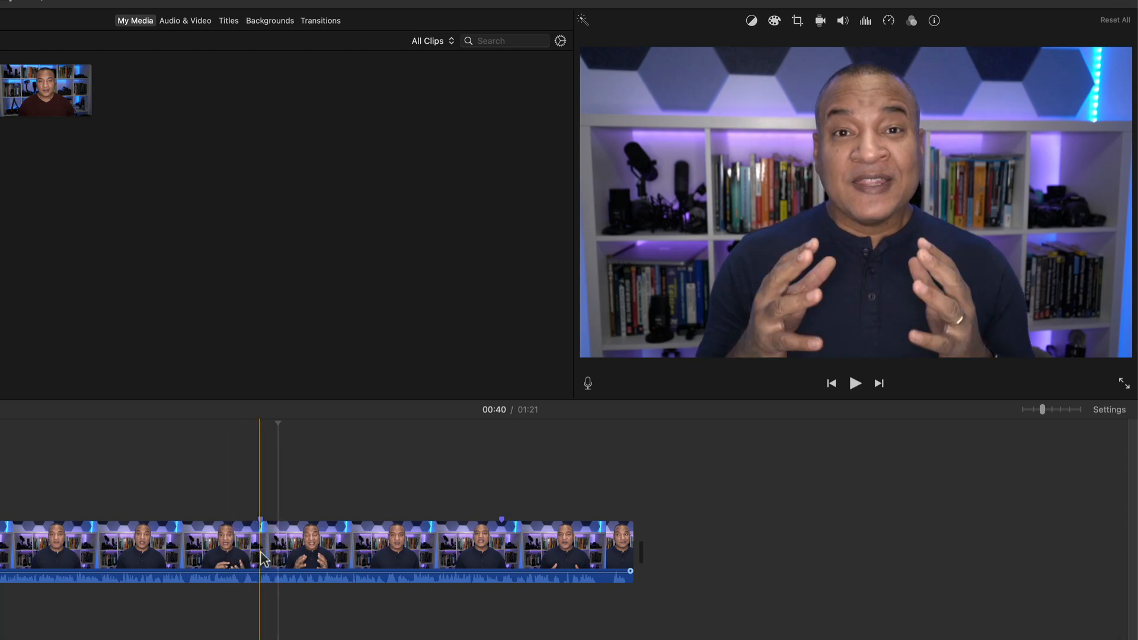
Select the talking-head clip at 00:38 and zoom the timeline in.
{"action": "left_click", "coordinate": [260, 548]}
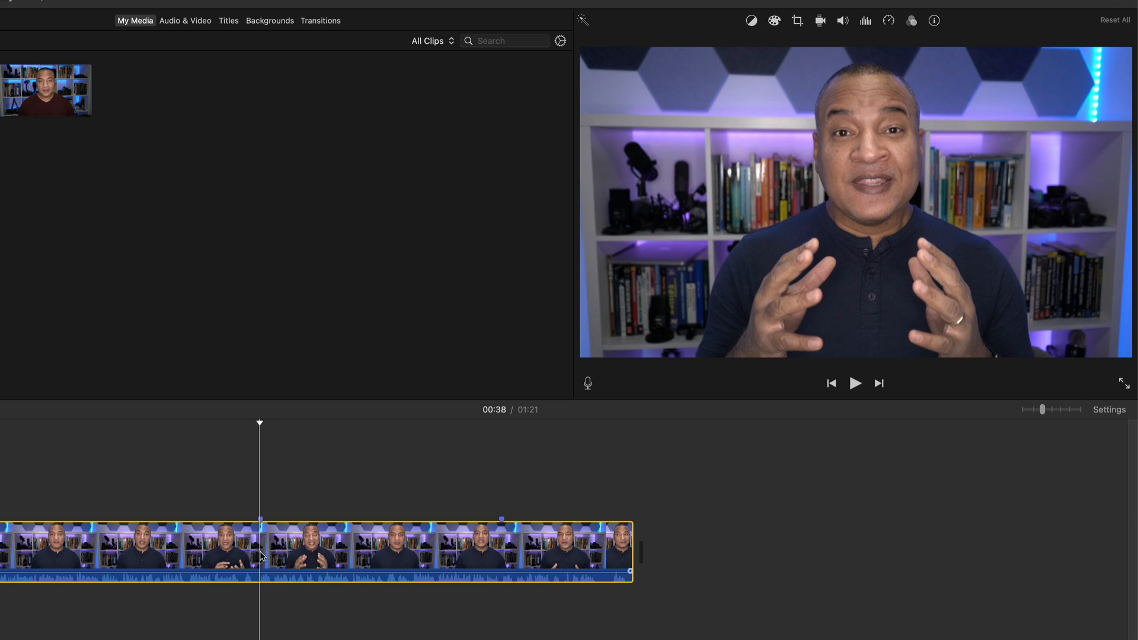
{"action": "key", "text": "cmd+="}
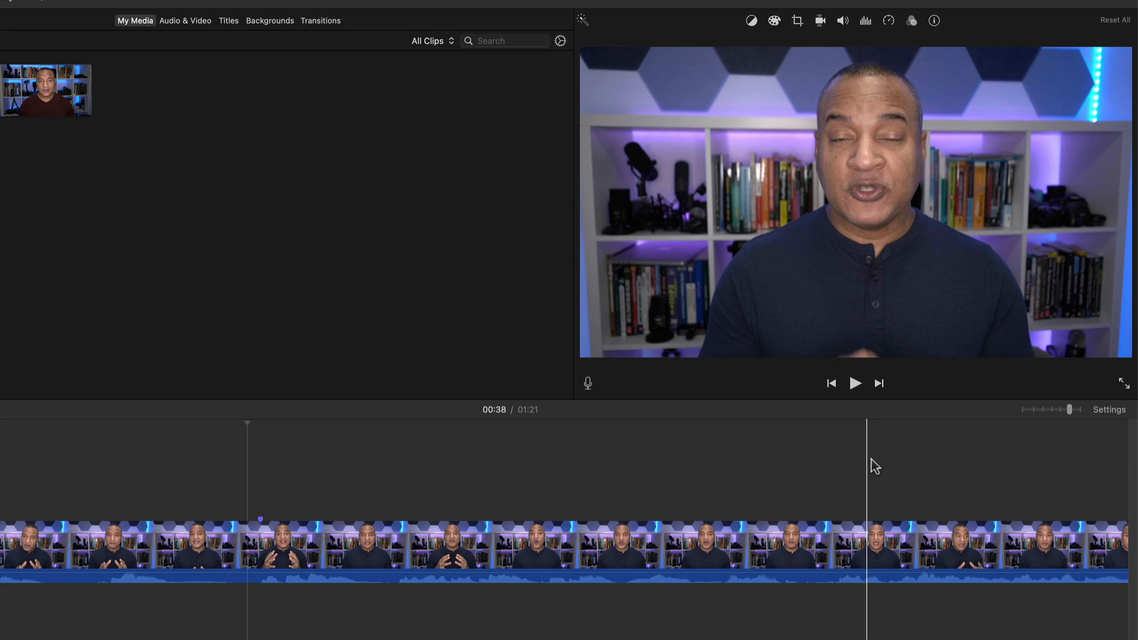
Move the playhead to 00:45 and show the View menu's timeline options.
{"action": "left_click", "coordinate": [1110, 409]}
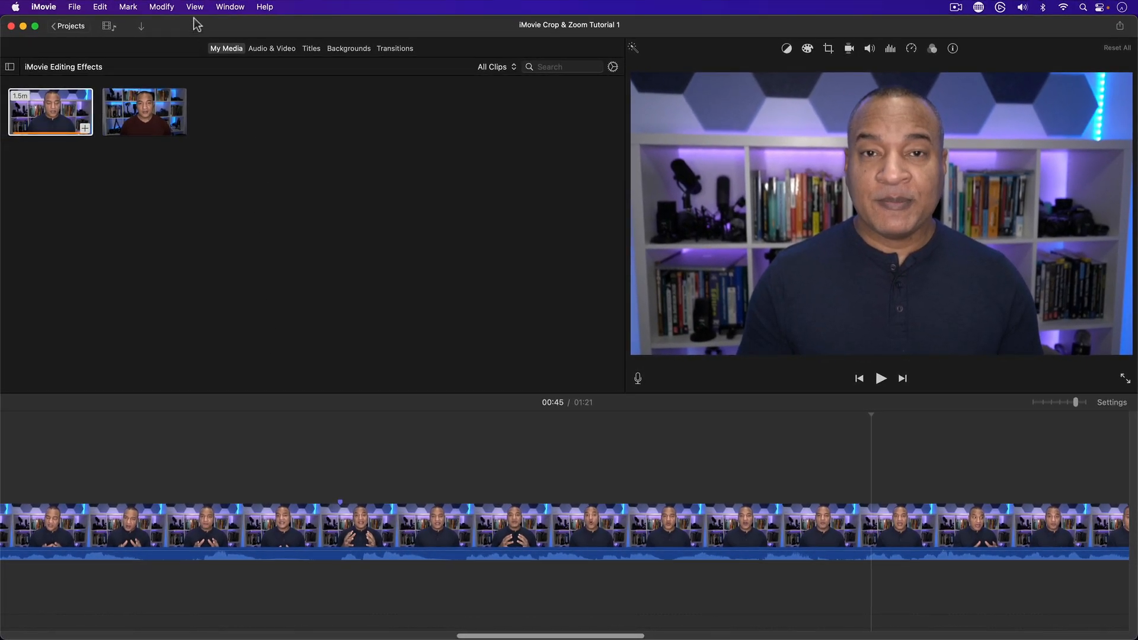
{"action": "left_click", "coordinate": [195, 7]}
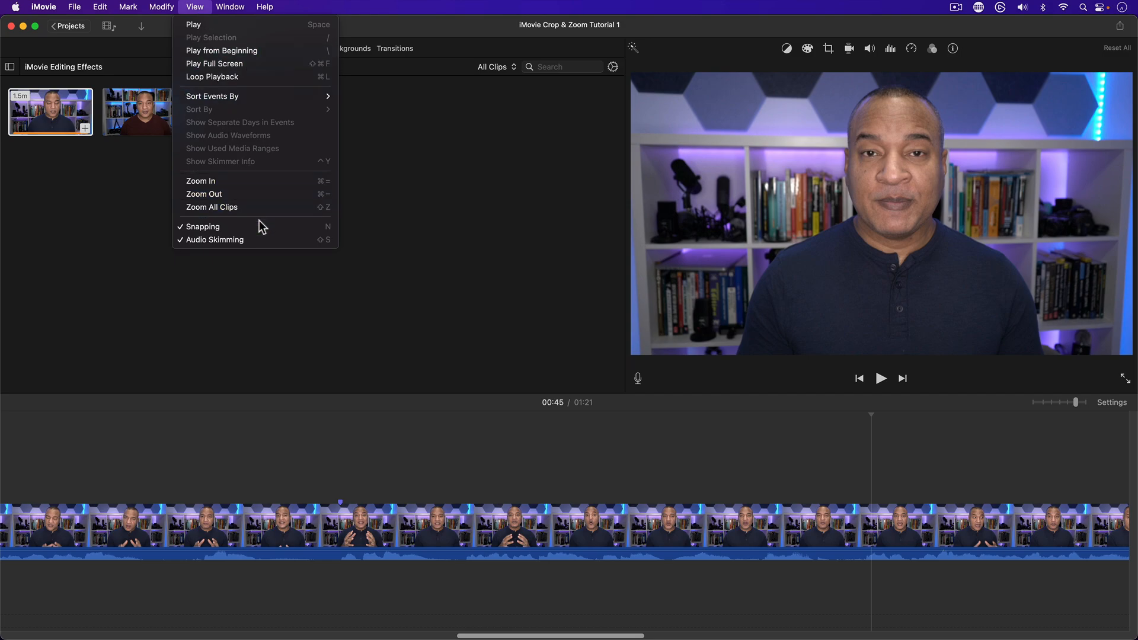
{"action": "mouse_move", "coordinate": [229, 241]}
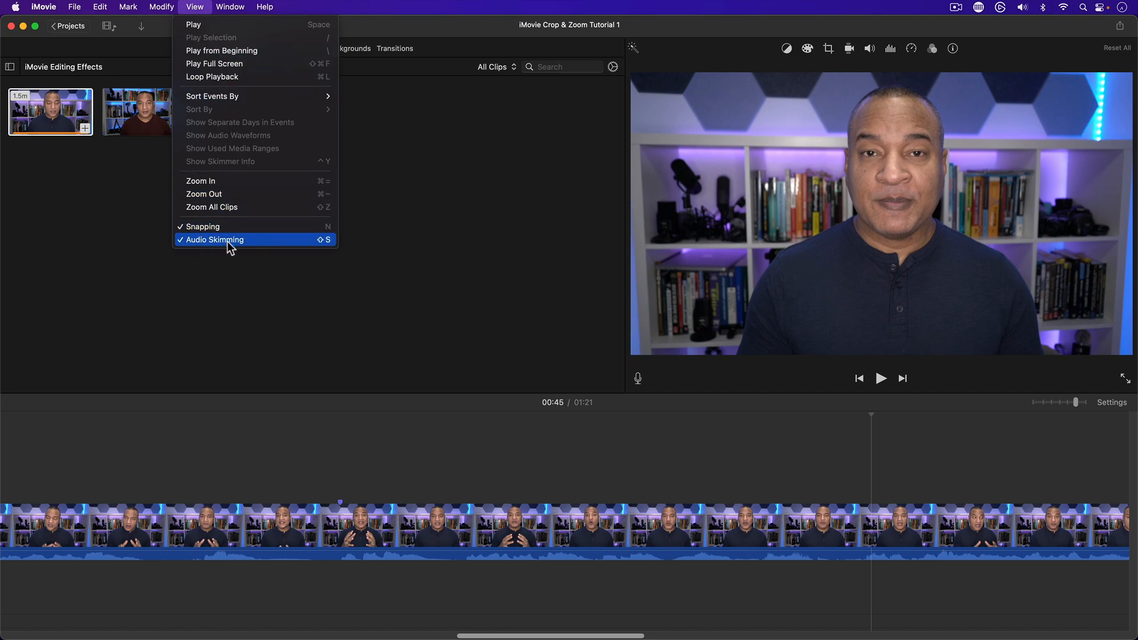
{"action": "mouse_move", "coordinate": [247, 247]}
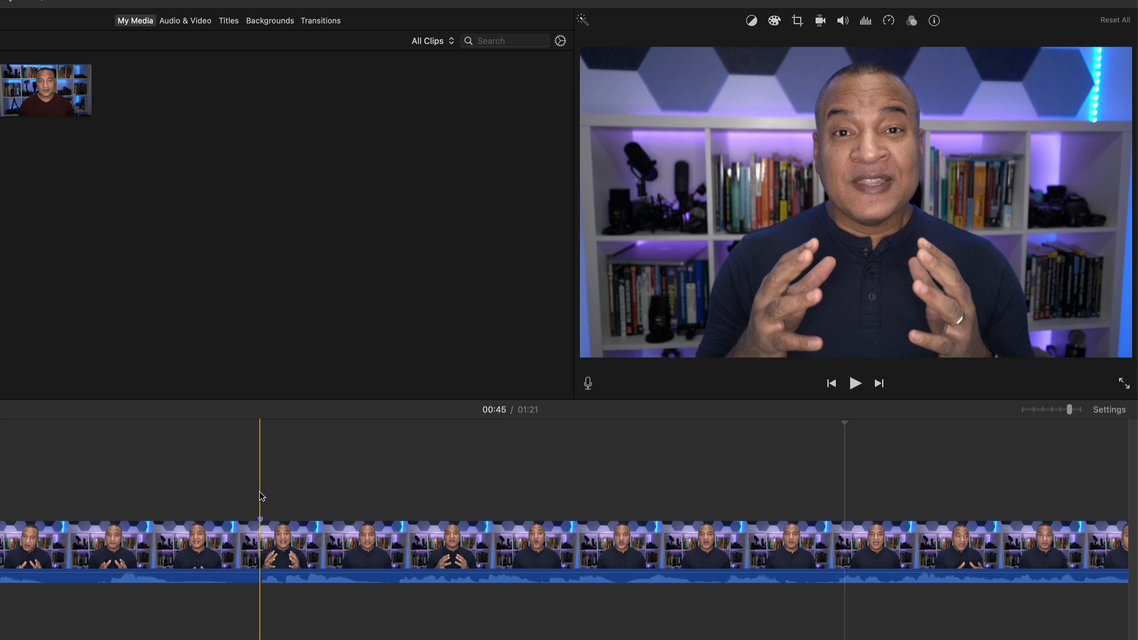
Split the clip at 00:38 and 00:44, then skim the new middle clip's footage.
{"action": "key", "text": "cmd+b"}
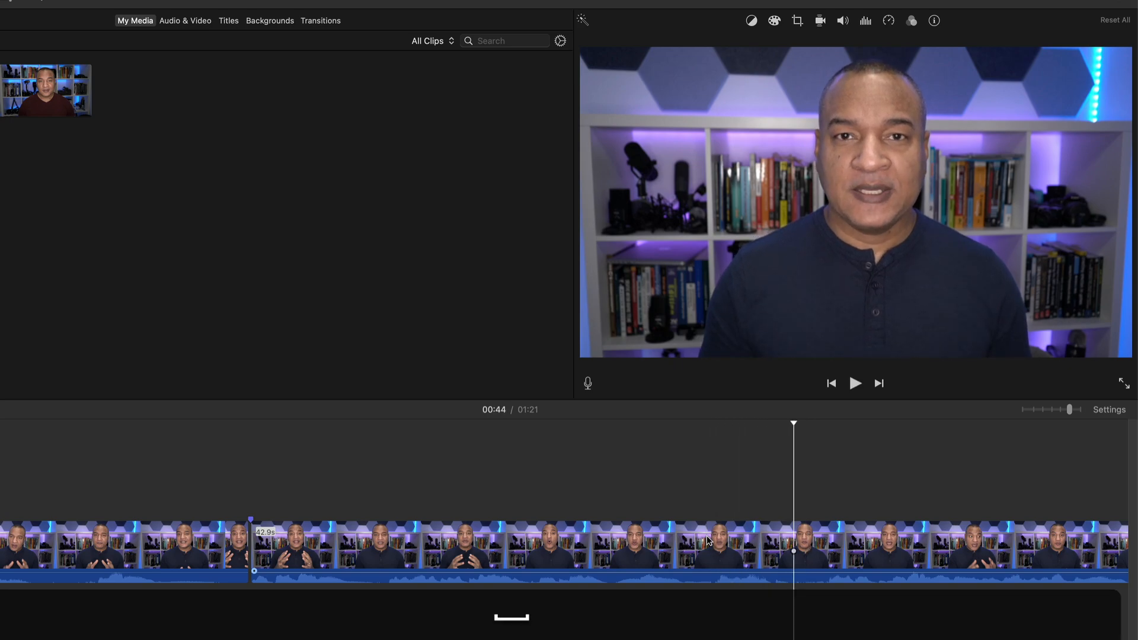
{"action": "key", "text": "cmd+b"}
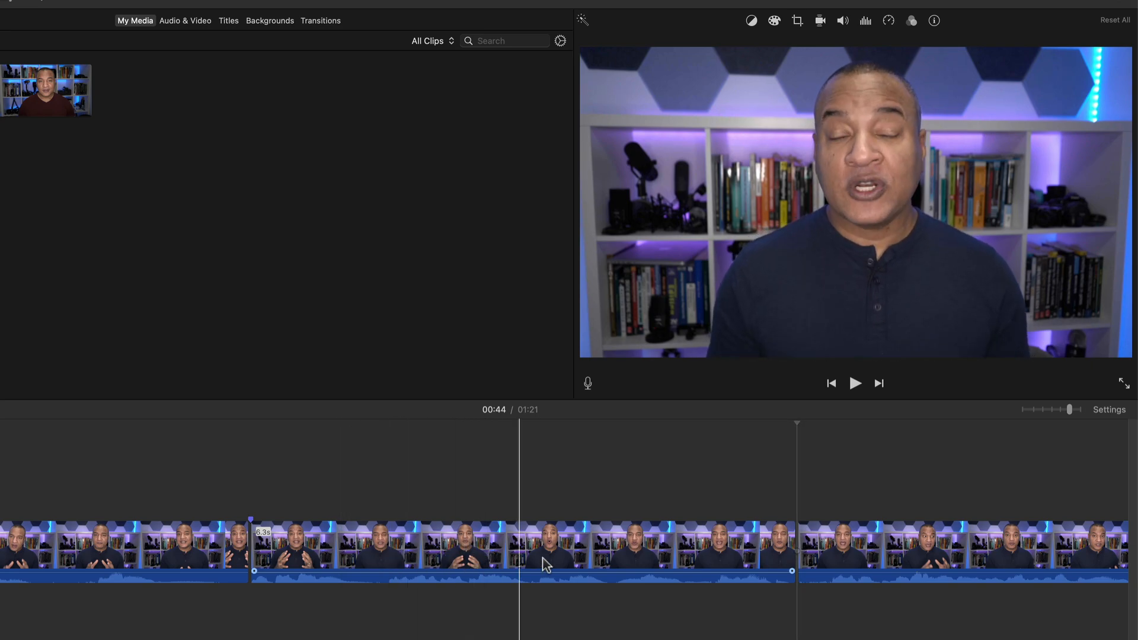
{"action": "left_click", "coordinate": [332, 555]}
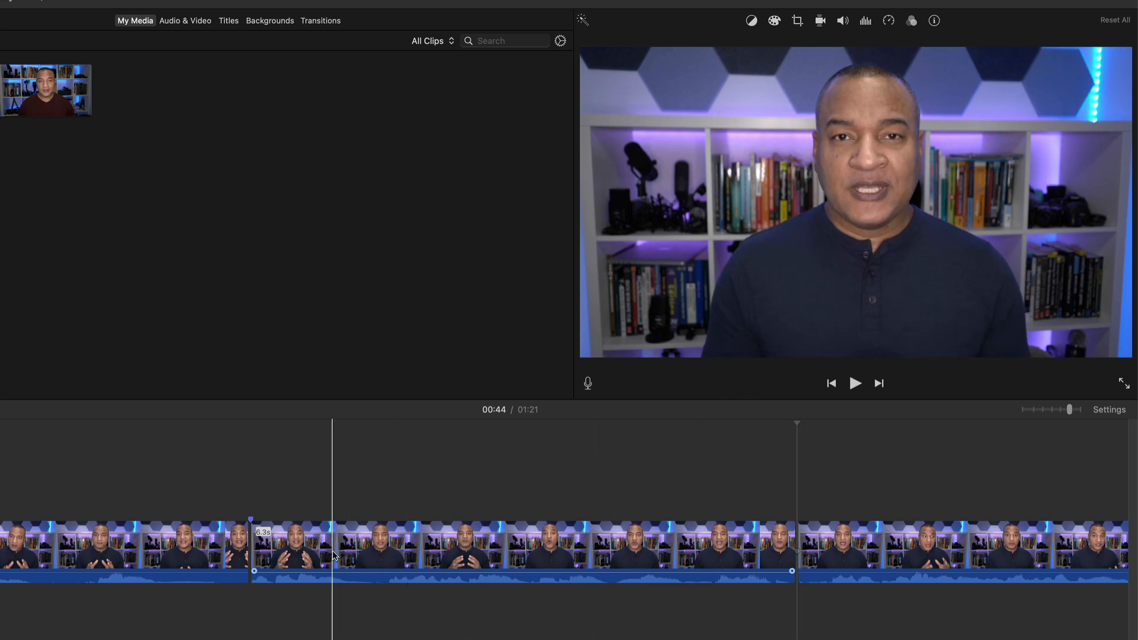
{"action": "left_click", "coordinate": [551, 549]}
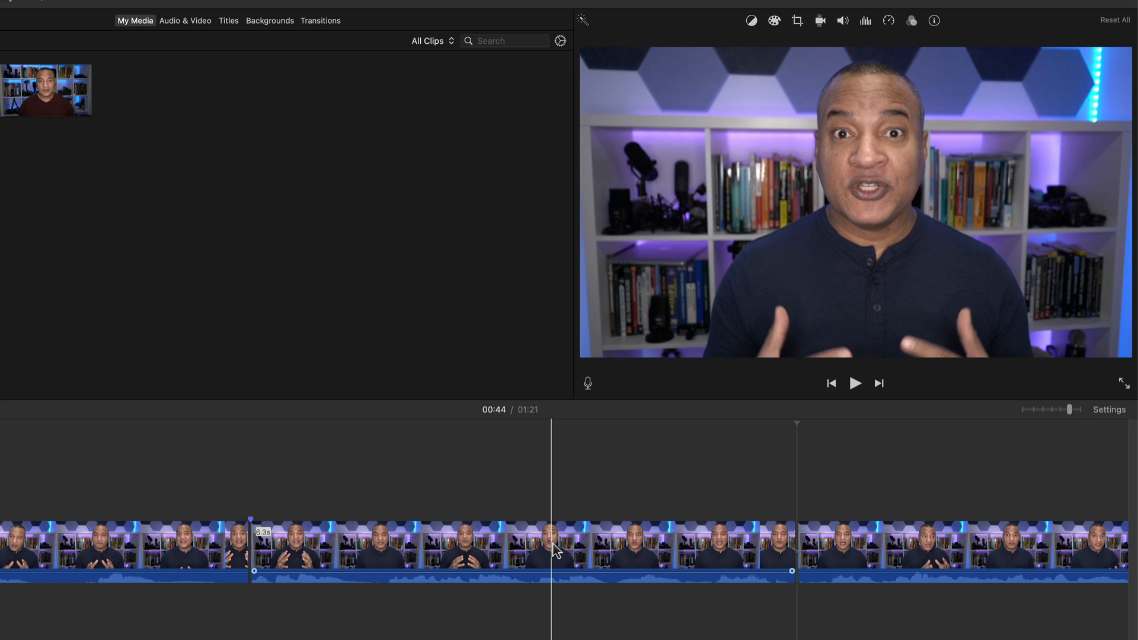
{"action": "left_click", "coordinate": [500, 548]}
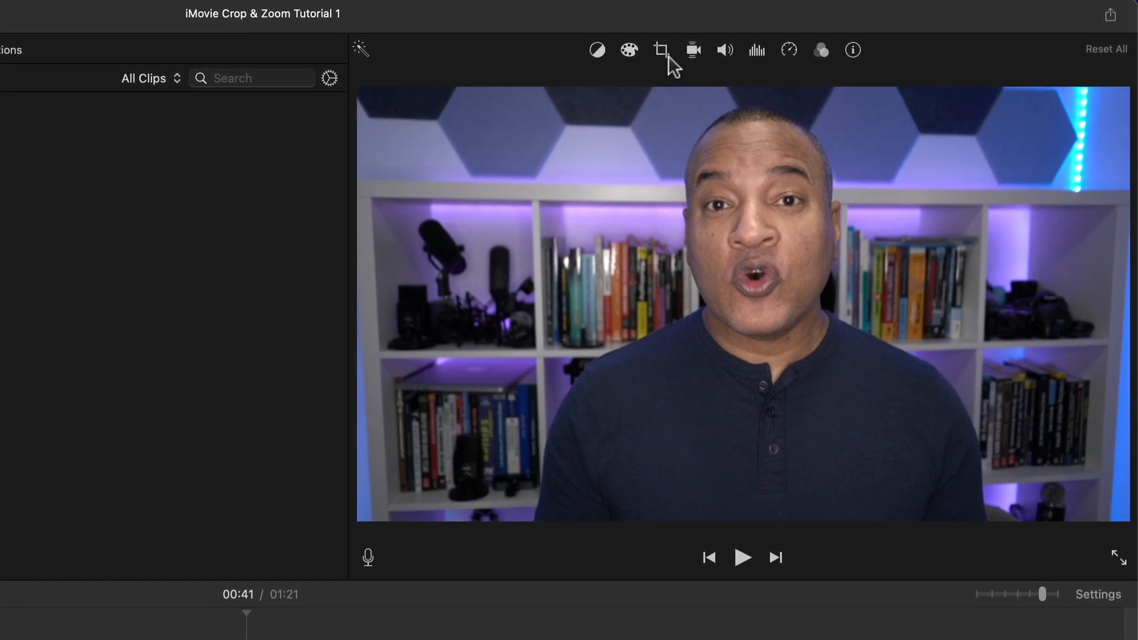
Apply a tighter Crop to Fill framing to the middle clip so the speaker fills the frame.
{"action": "left_click", "coordinate": [660, 50]}
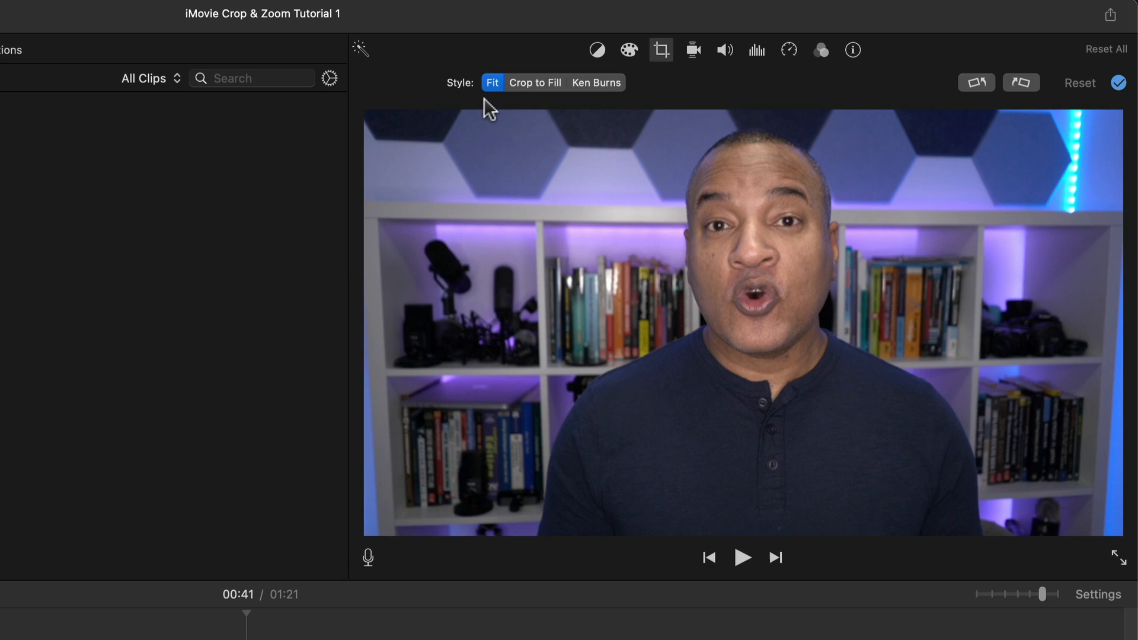
{"action": "mouse_move", "coordinate": [536, 81]}
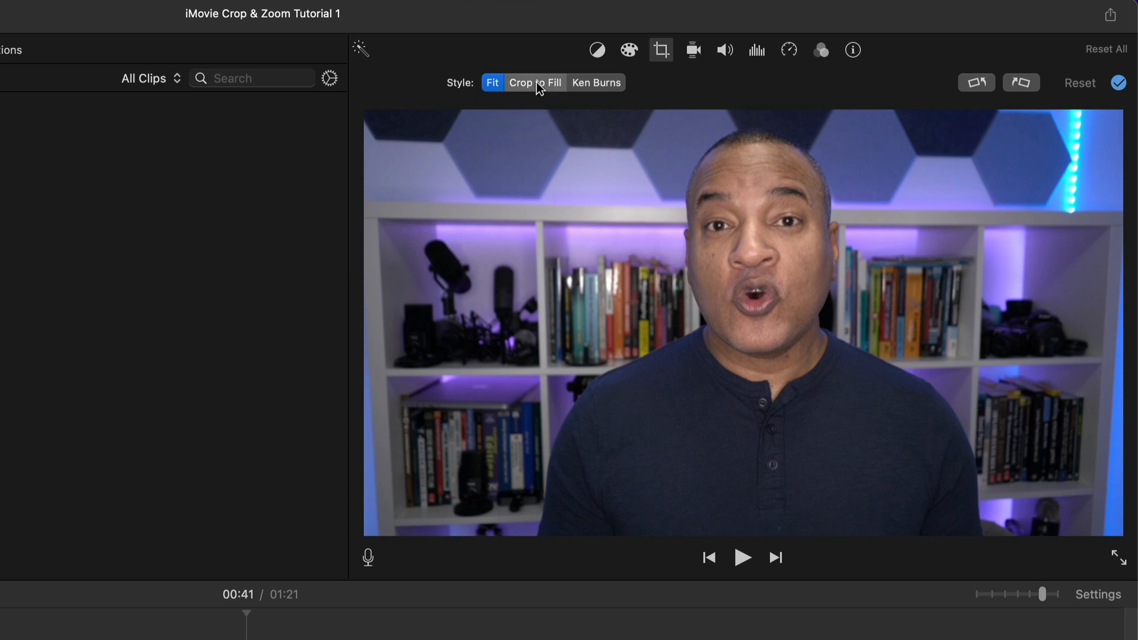
{"action": "left_click", "coordinate": [535, 82]}
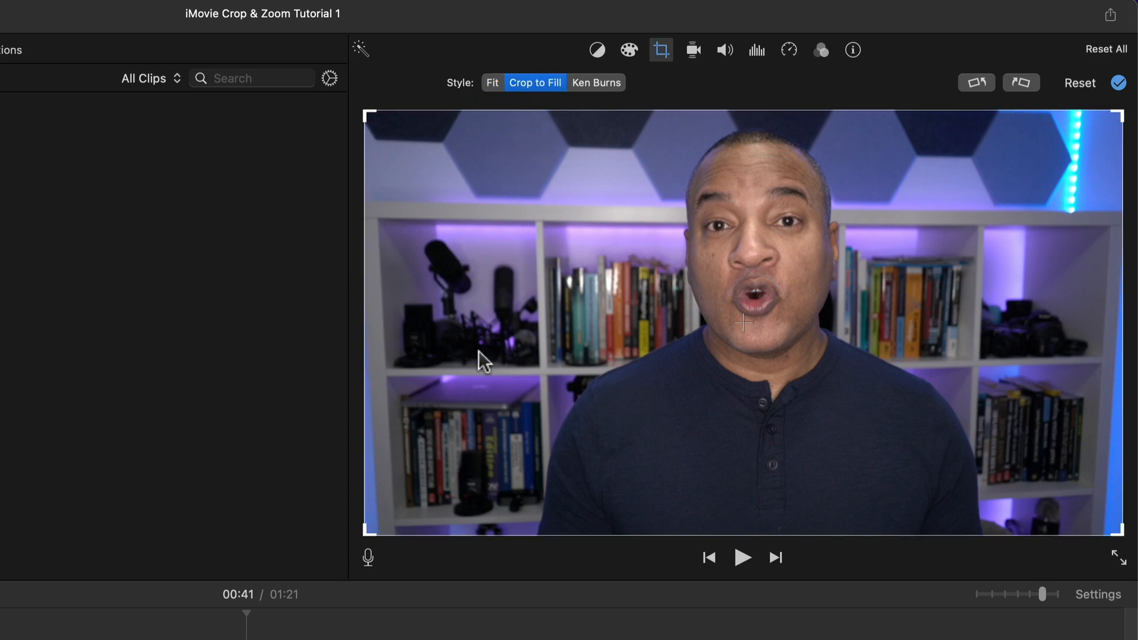
{"action": "mouse_move", "coordinate": [444, 161]}
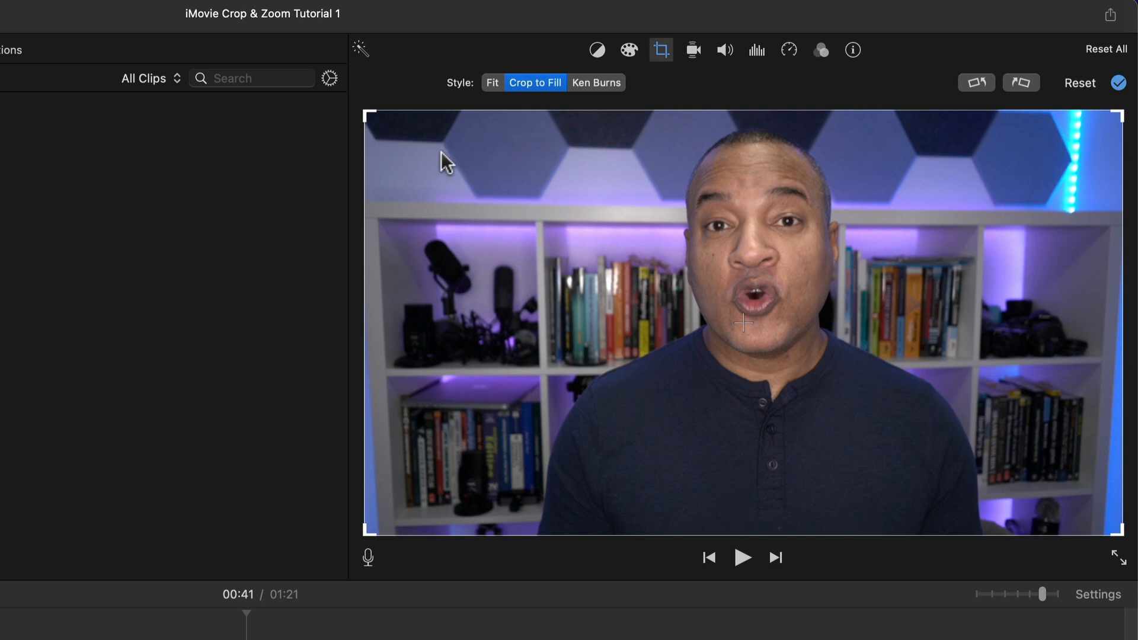
{"action": "mouse_move", "coordinate": [428, 482]}
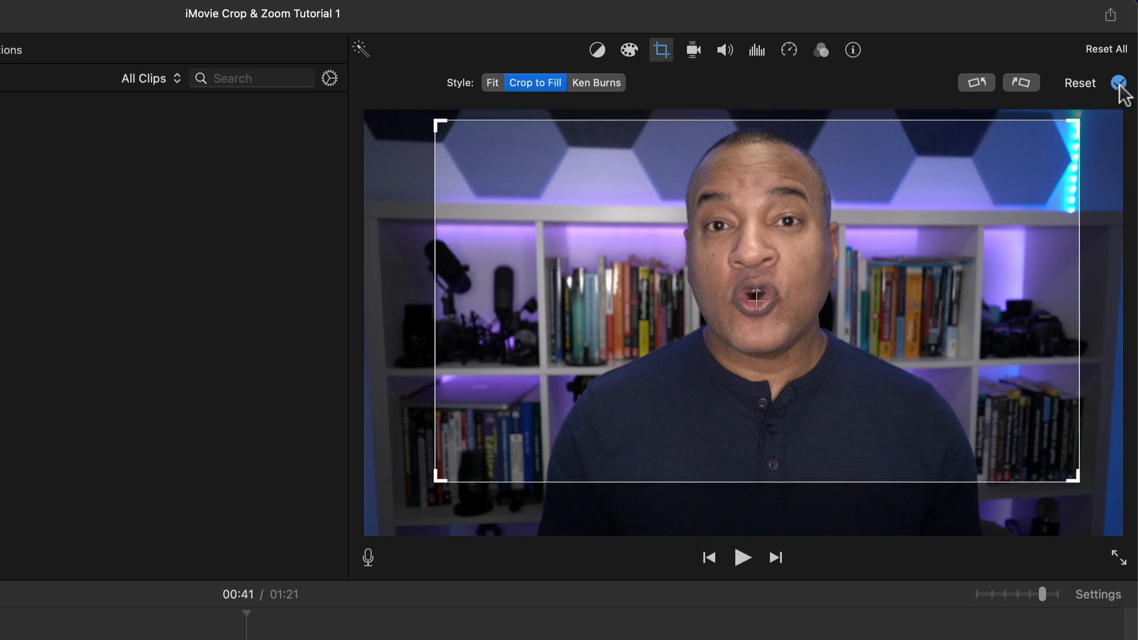
{"action": "left_click", "coordinate": [1122, 83]}
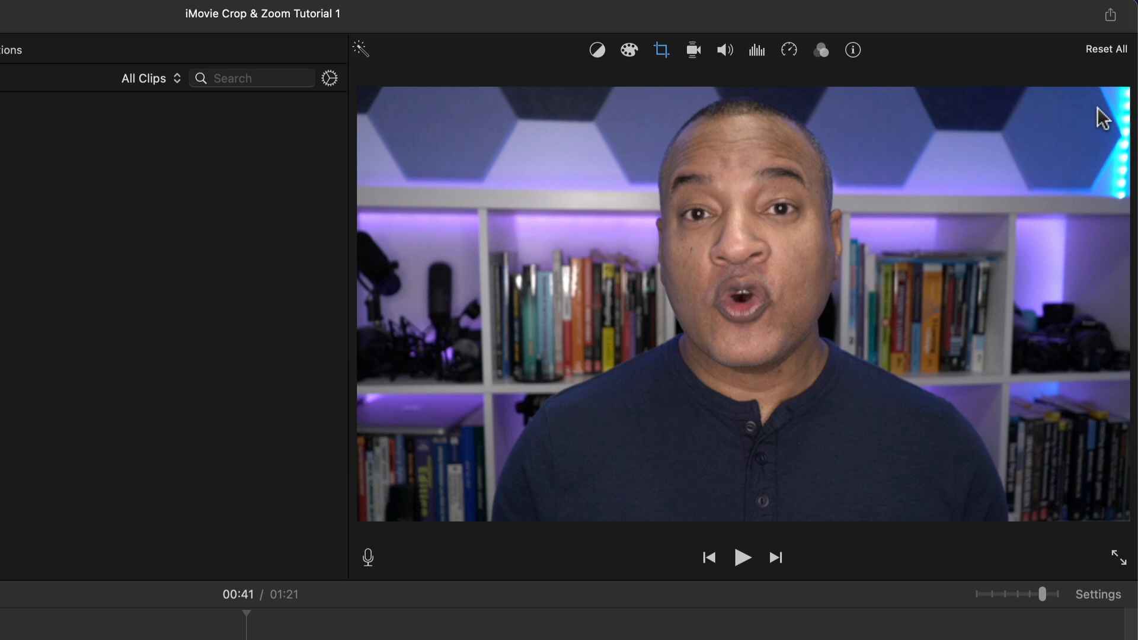
{"action": "mouse_move", "coordinate": [563, 189]}
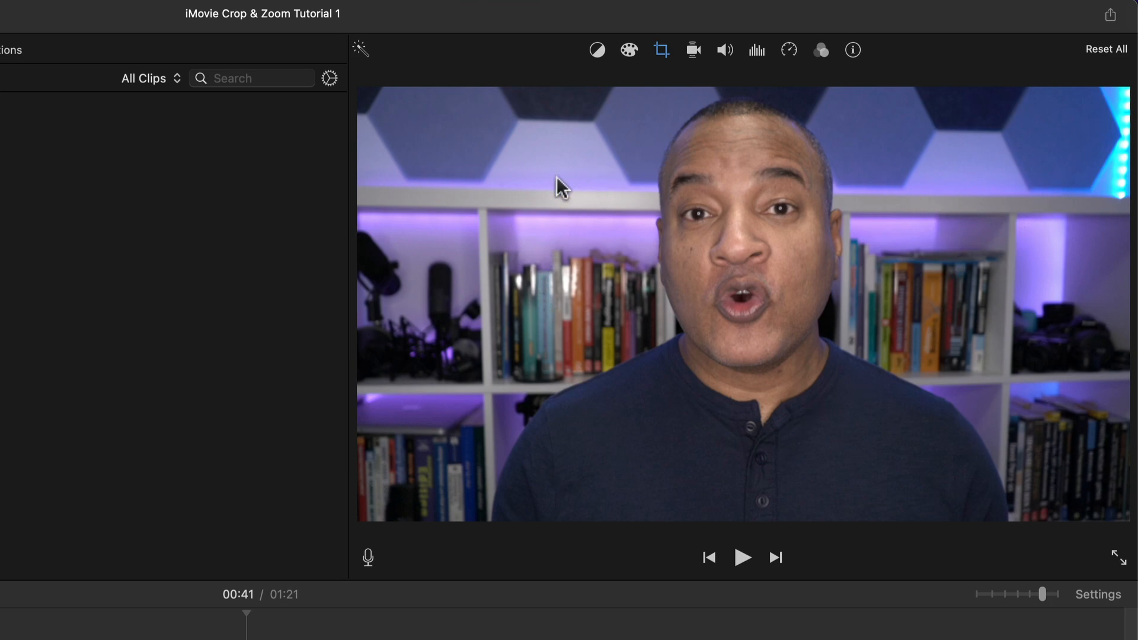
{"action": "mouse_move", "coordinate": [998, 312]}
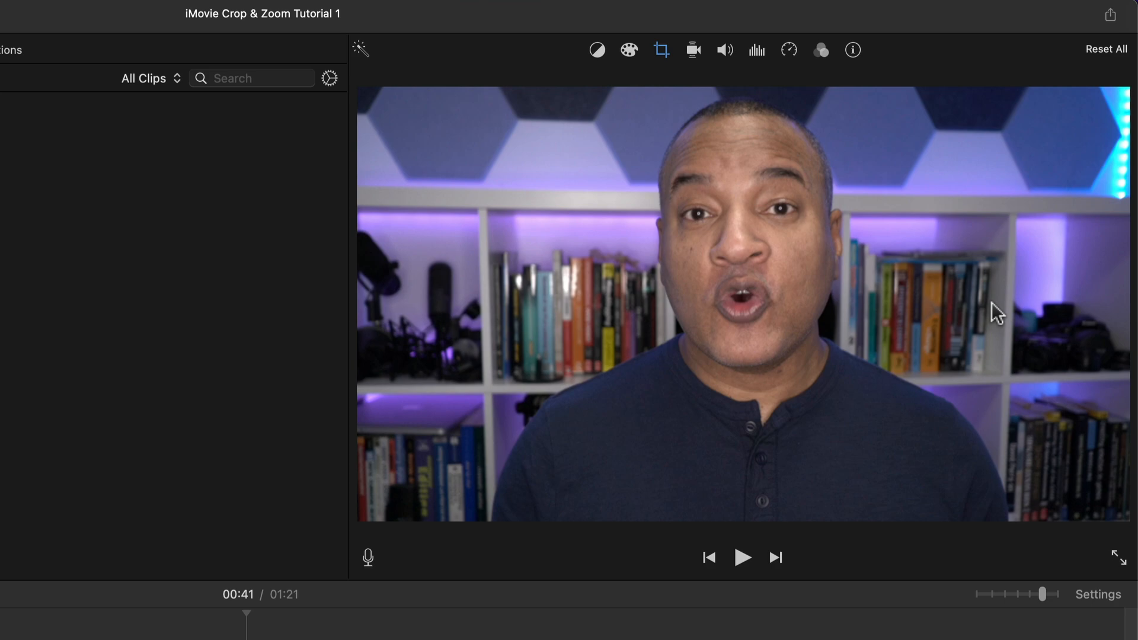
{"action": "mouse_move", "coordinate": [994, 309]}
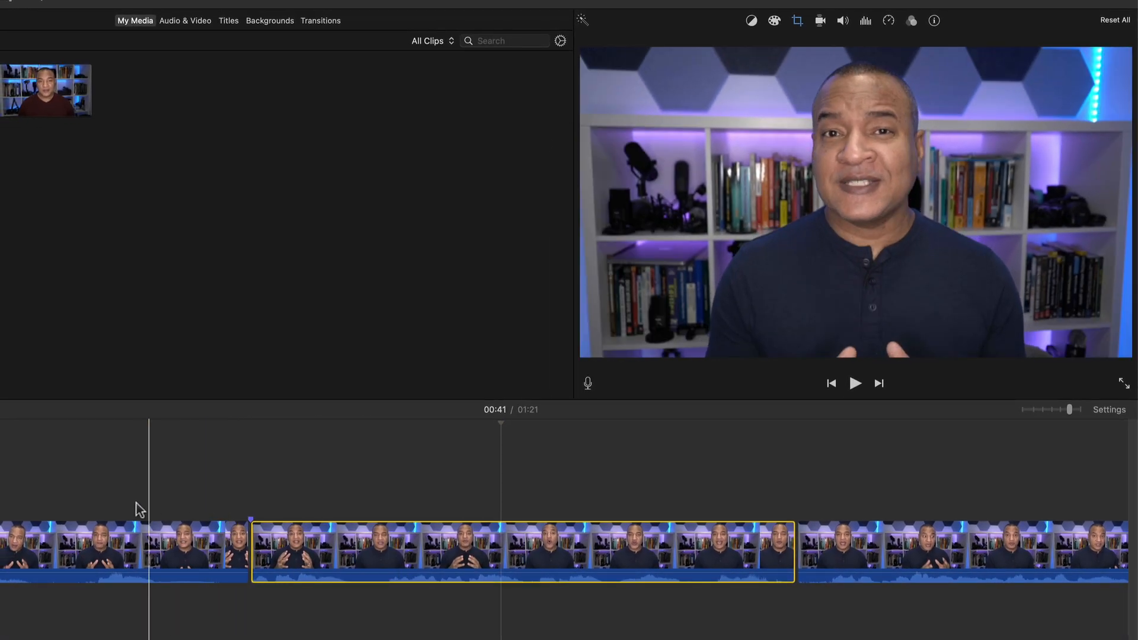
Park the playhead just before the cropped middle clip for playback.
{"action": "left_click", "coordinate": [855, 383]}
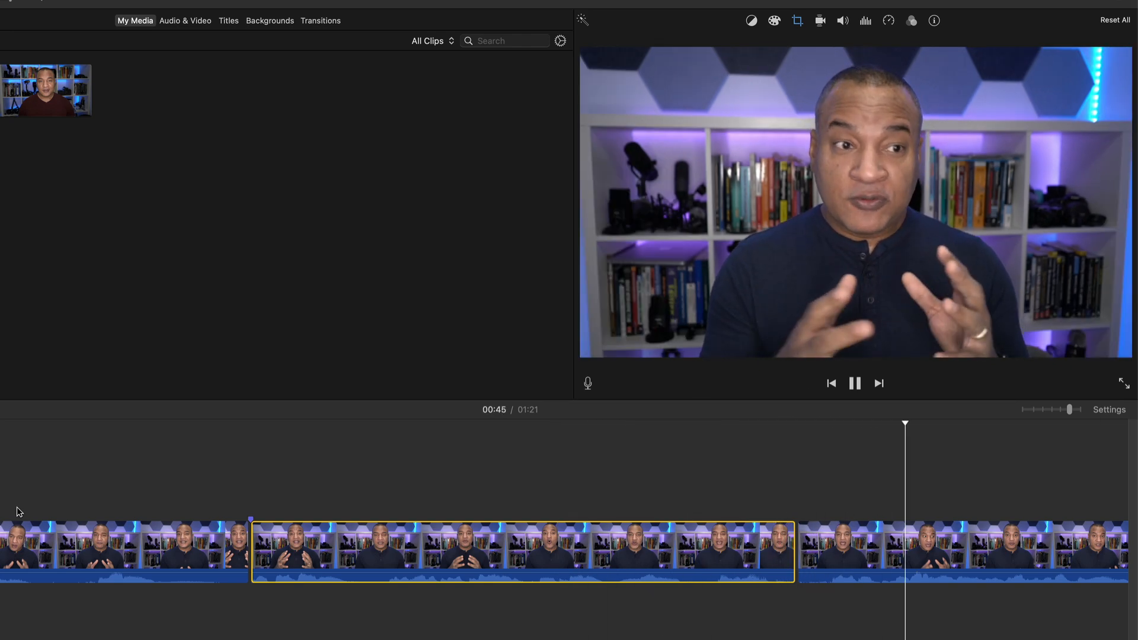
{"action": "left_click", "coordinate": [797, 20]}
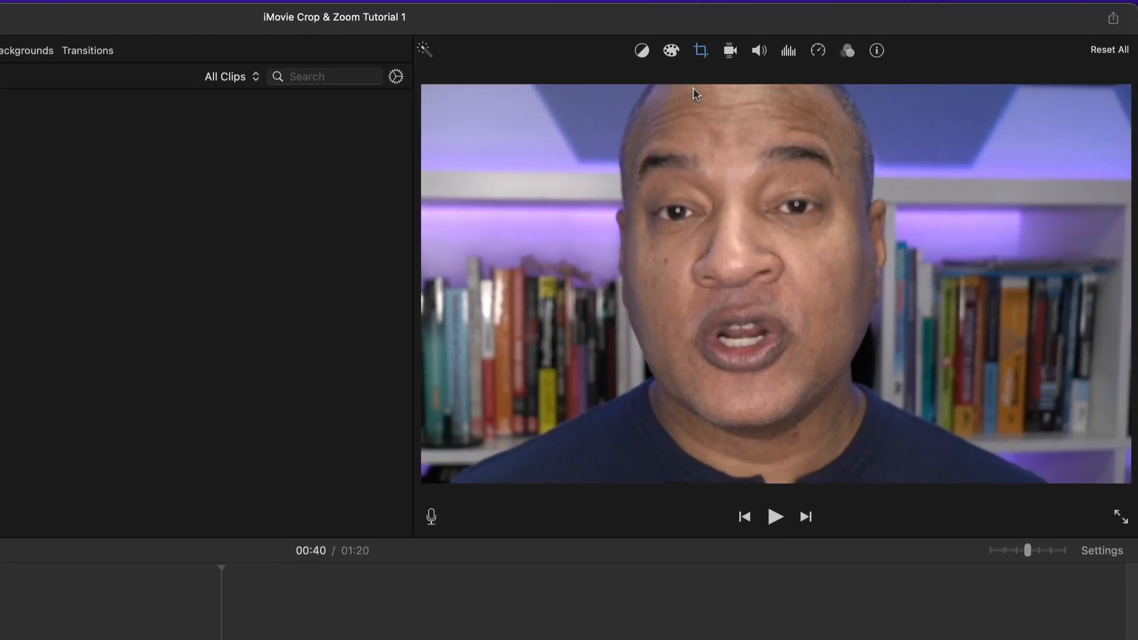
Play the example clip showing the cropped-in framing on the face.
{"action": "left_click", "coordinate": [700, 50]}
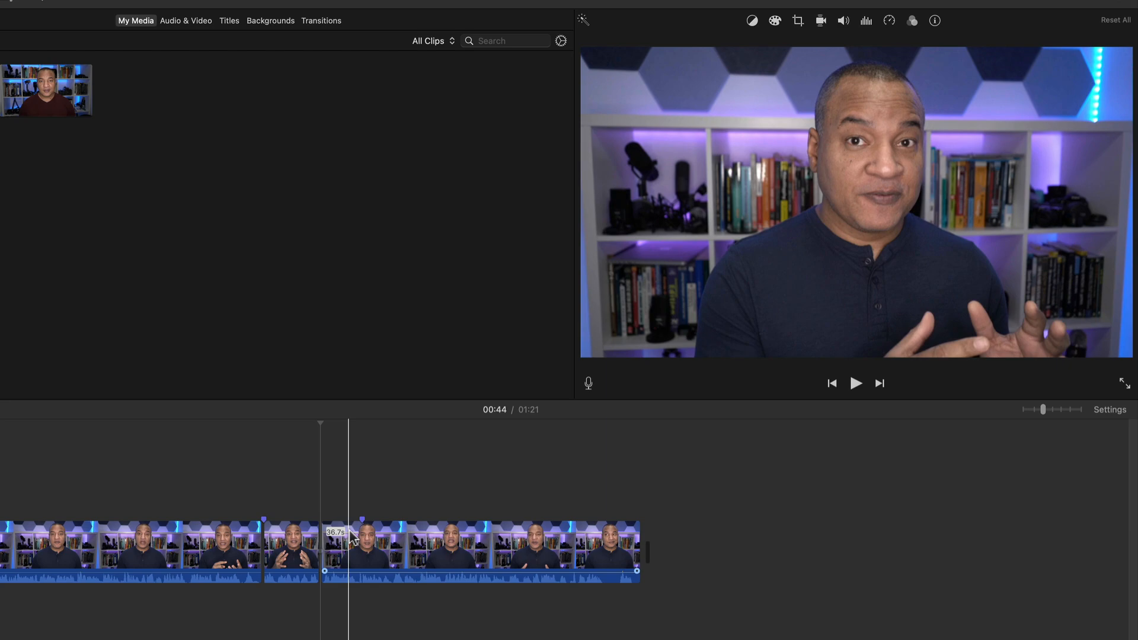
Set the playhead near 00:54 where the cropped section starts and split the clip there.
{"action": "left_click", "coordinate": [362, 536]}
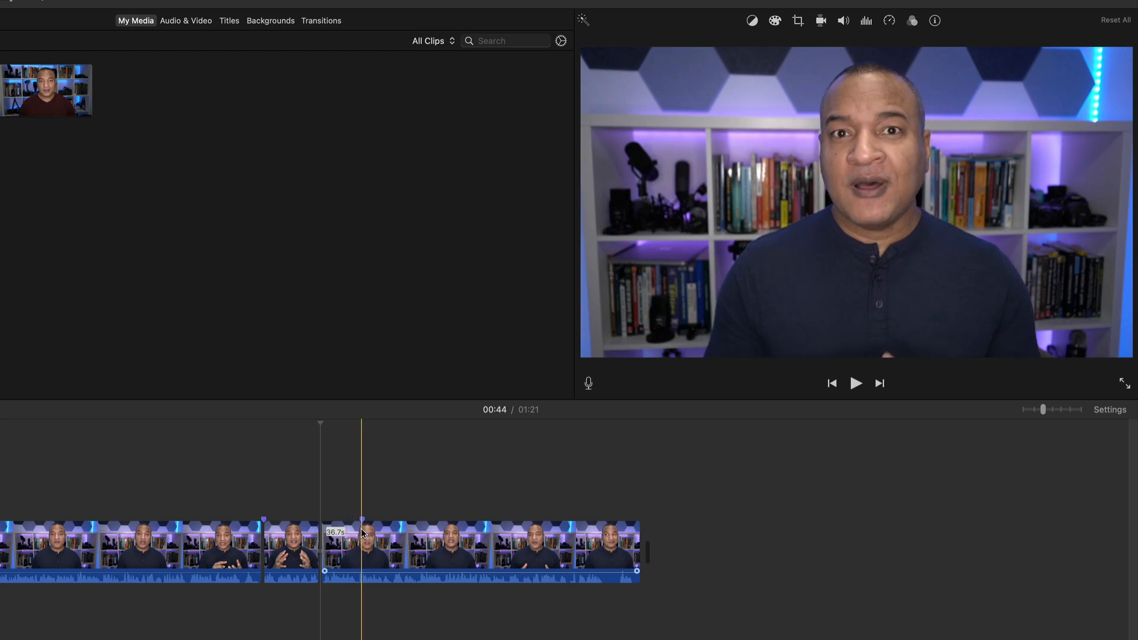
{"action": "left_click", "coordinate": [855, 382]}
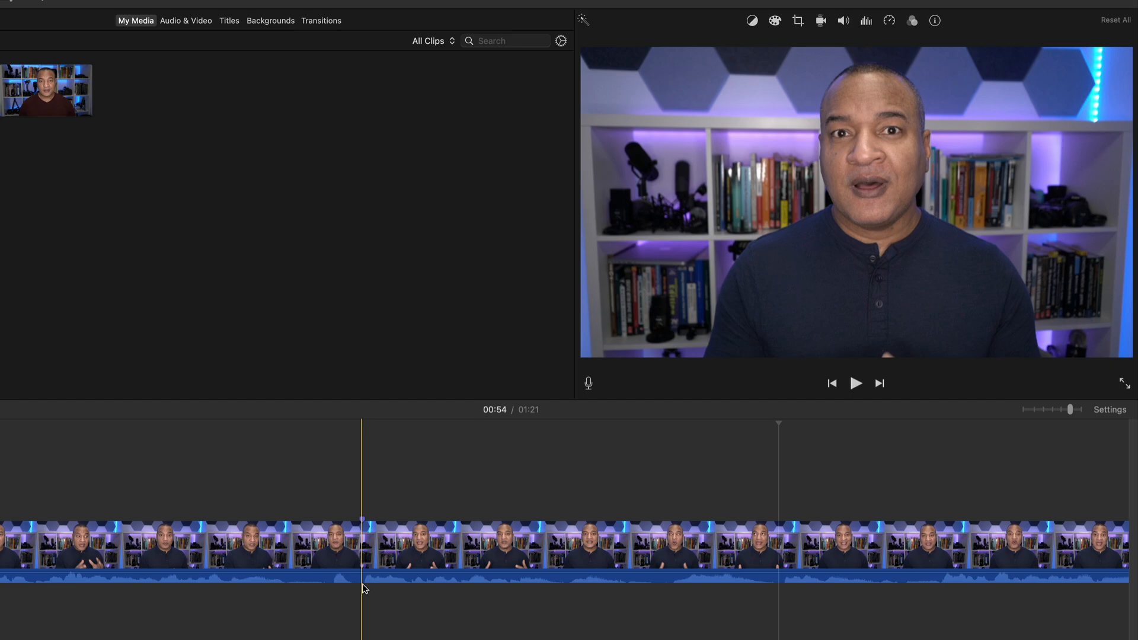
{"action": "mouse_move", "coordinate": [367, 590]}
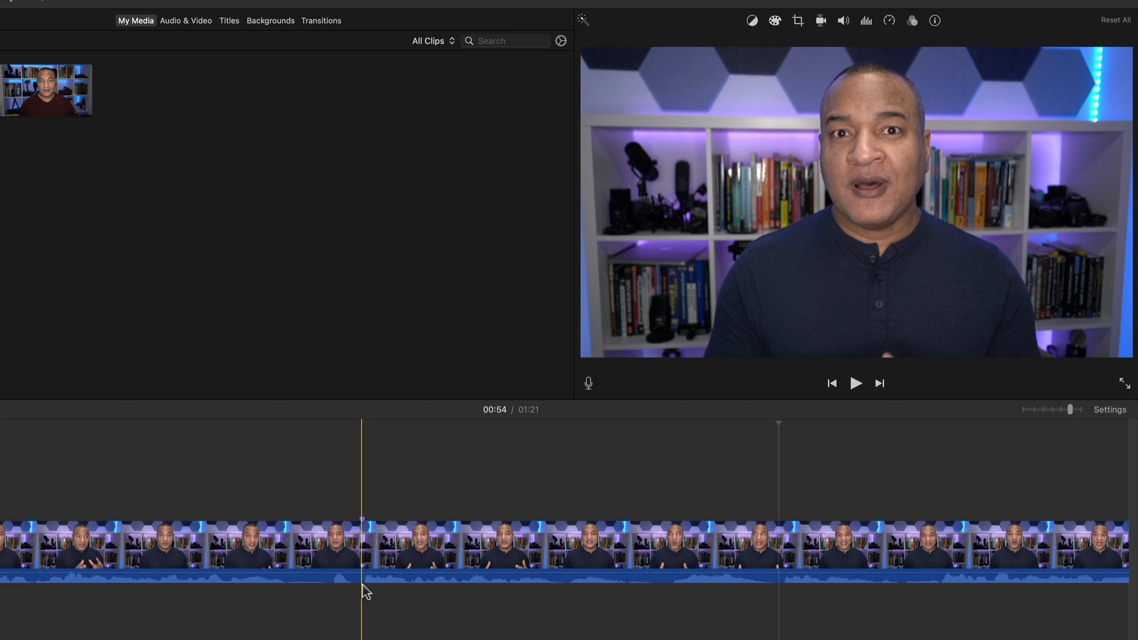
{"action": "key", "text": "cmd"}
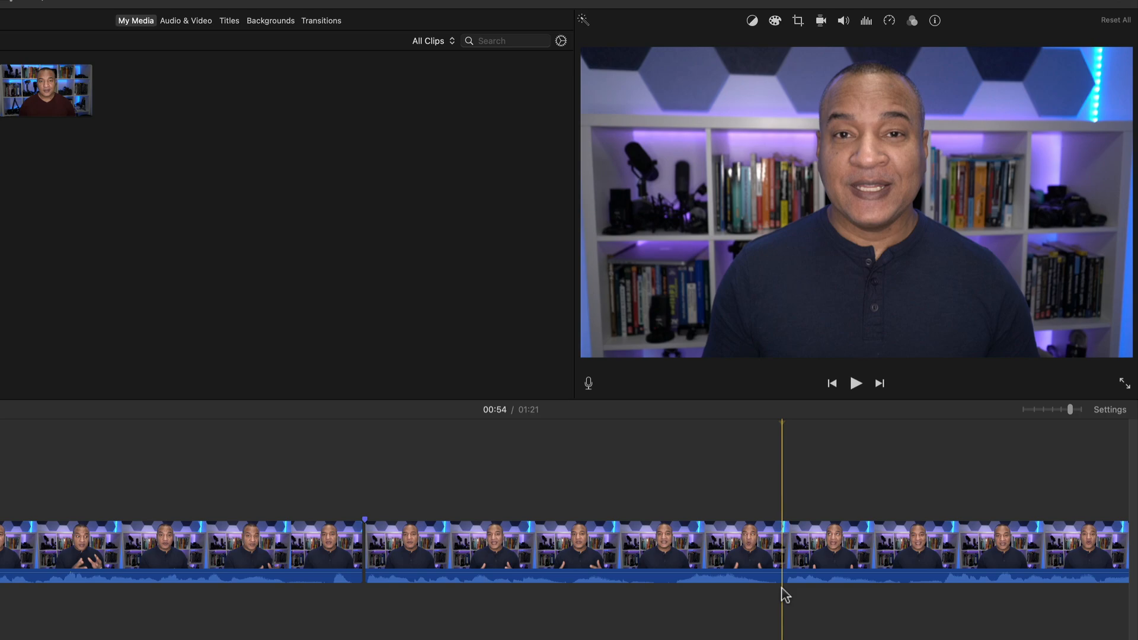
Split the section's end, switch it to Ken Burns and tighten the end frame around the face.
{"action": "key", "text": "cmd+b"}
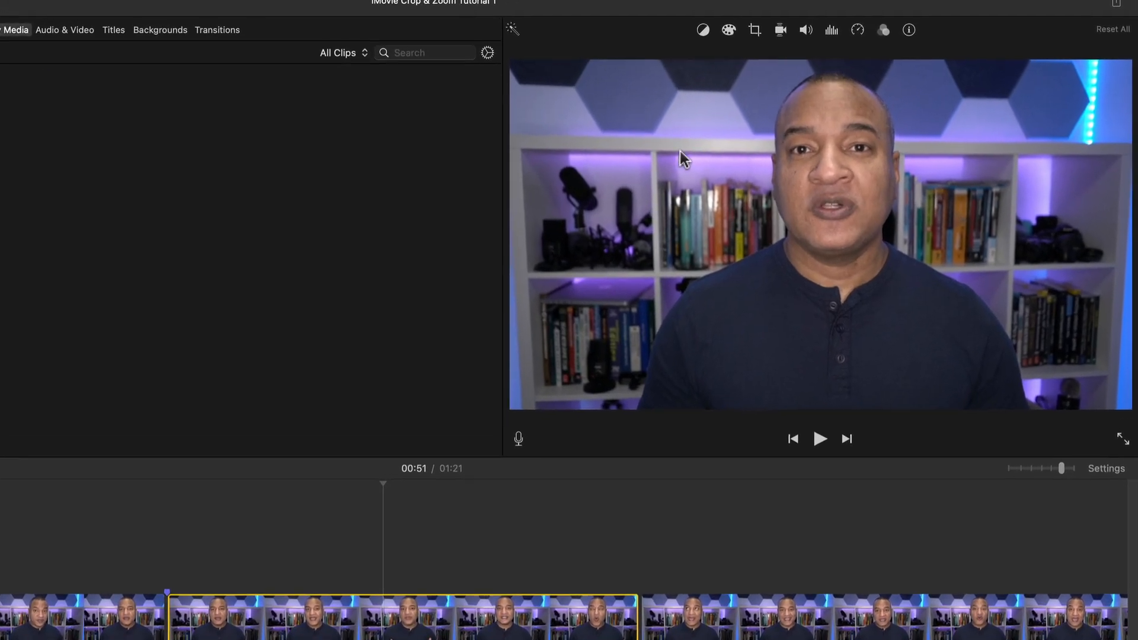
{"action": "left_click", "coordinate": [754, 28]}
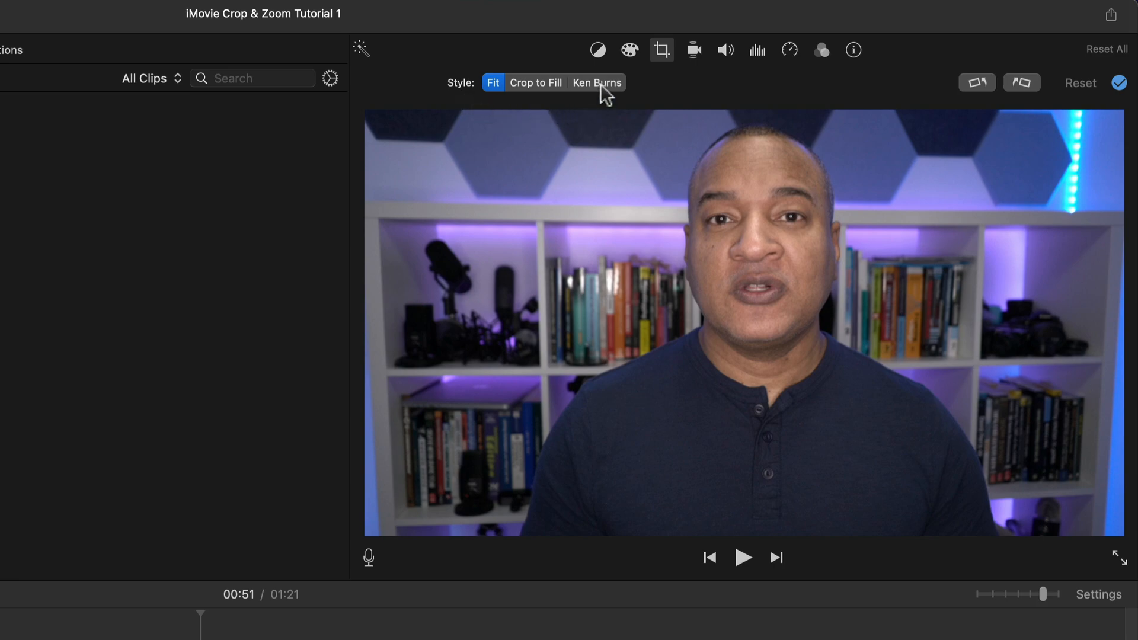
{"action": "left_click", "coordinate": [597, 82]}
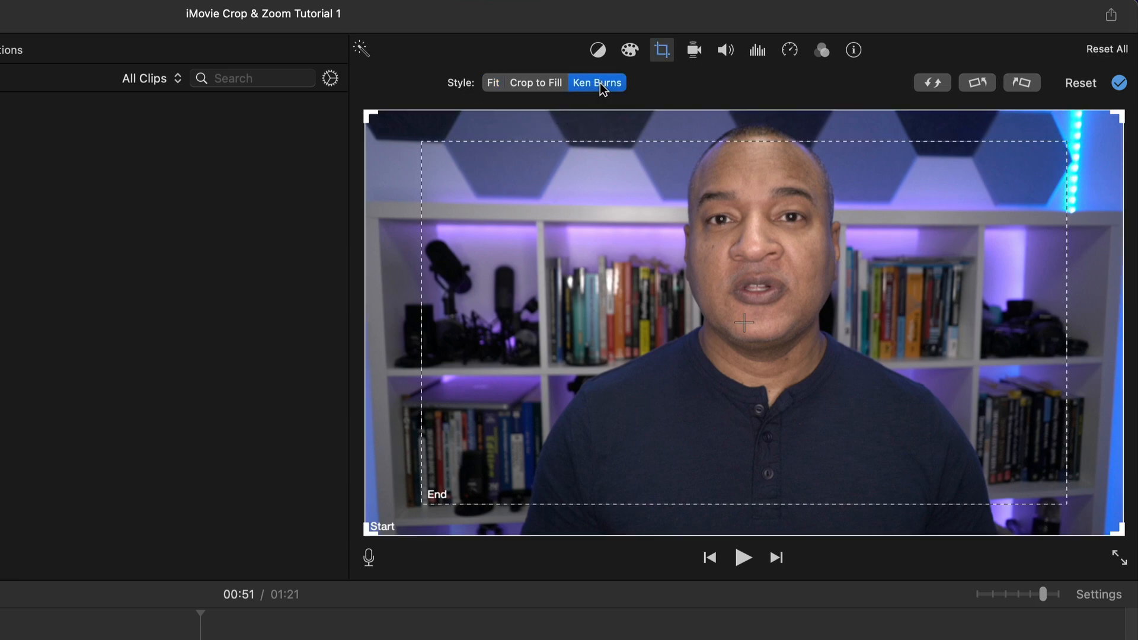
{"action": "mouse_move", "coordinate": [597, 82]}
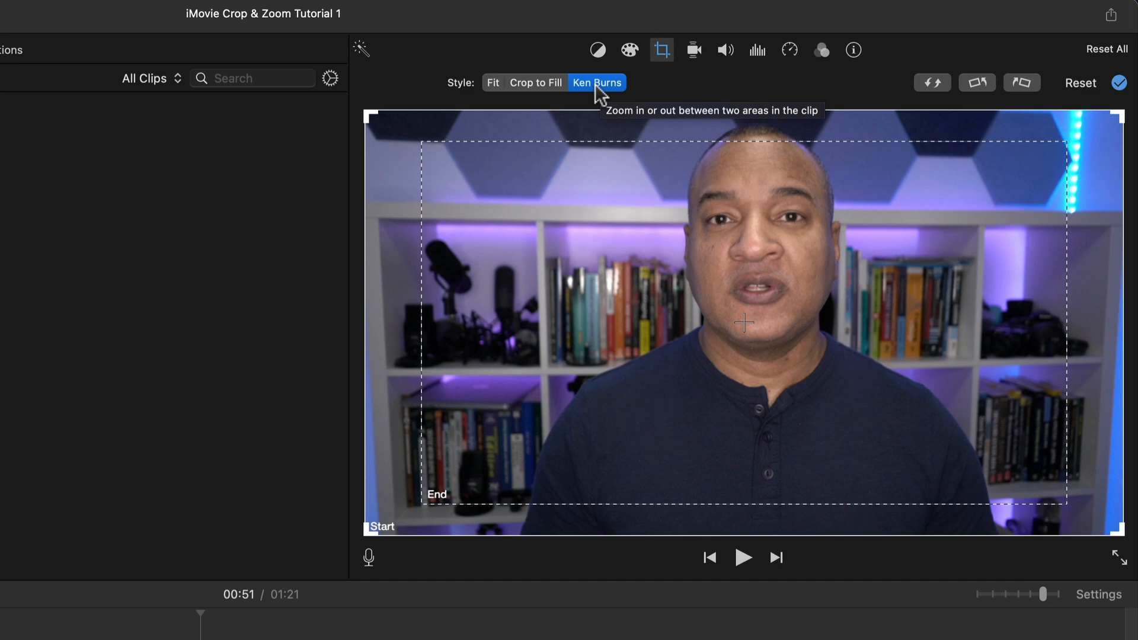
{"action": "mouse_move", "coordinate": [352, 362]}
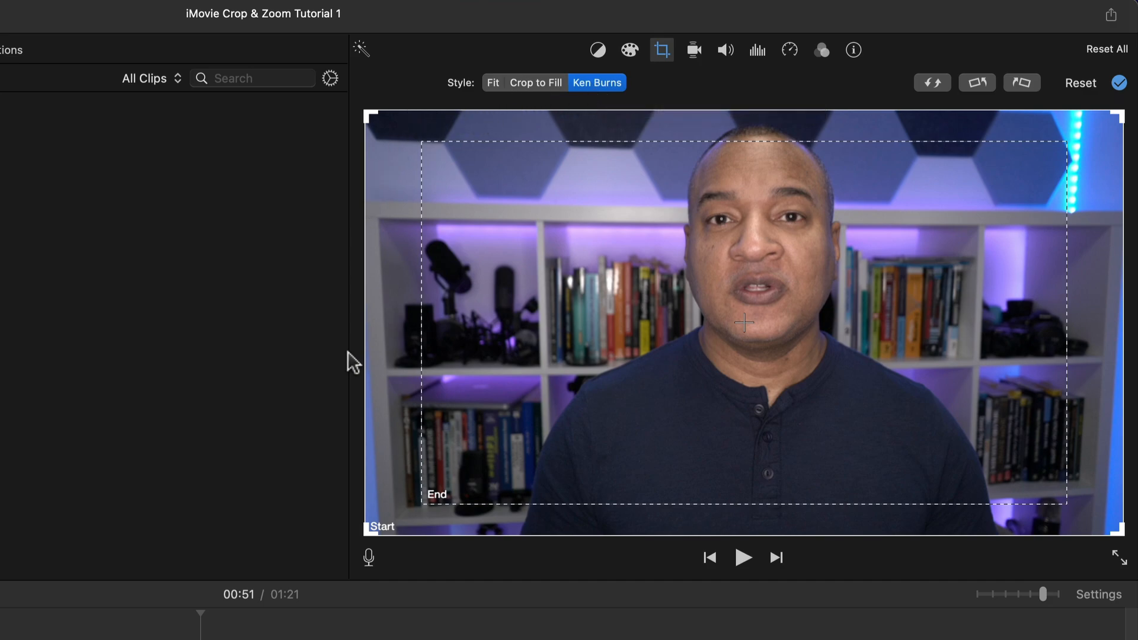
{"action": "mouse_move", "coordinate": [596, 406]}
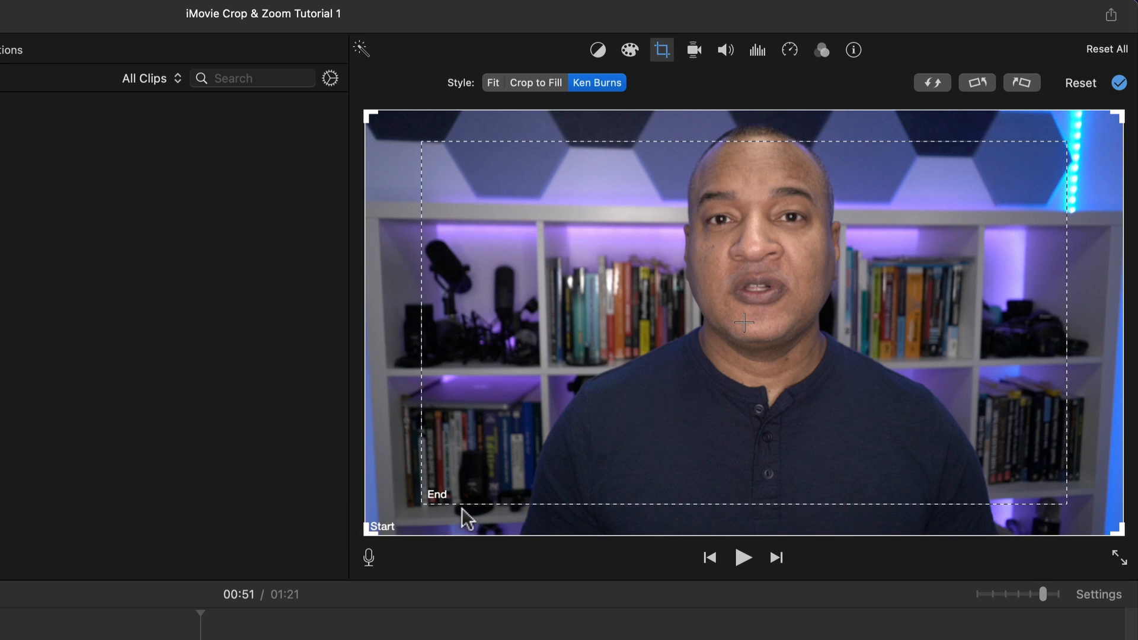
{"action": "mouse_move", "coordinate": [480, 510]}
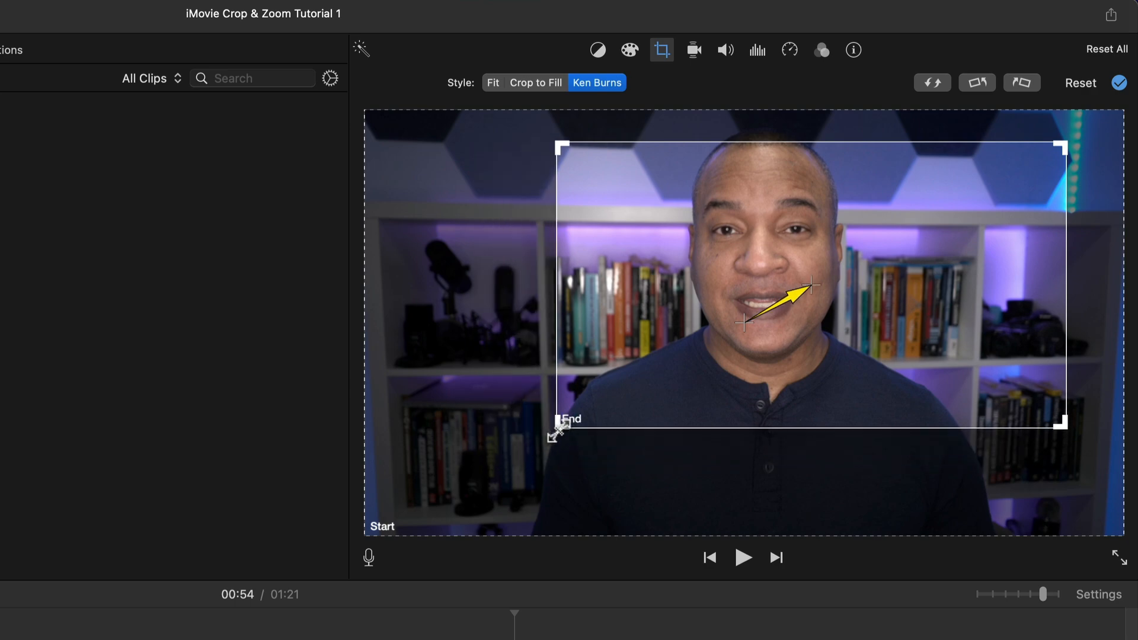
{"action": "left_click_drag", "start_coordinate": [558, 428], "coordinate": [489, 459]}
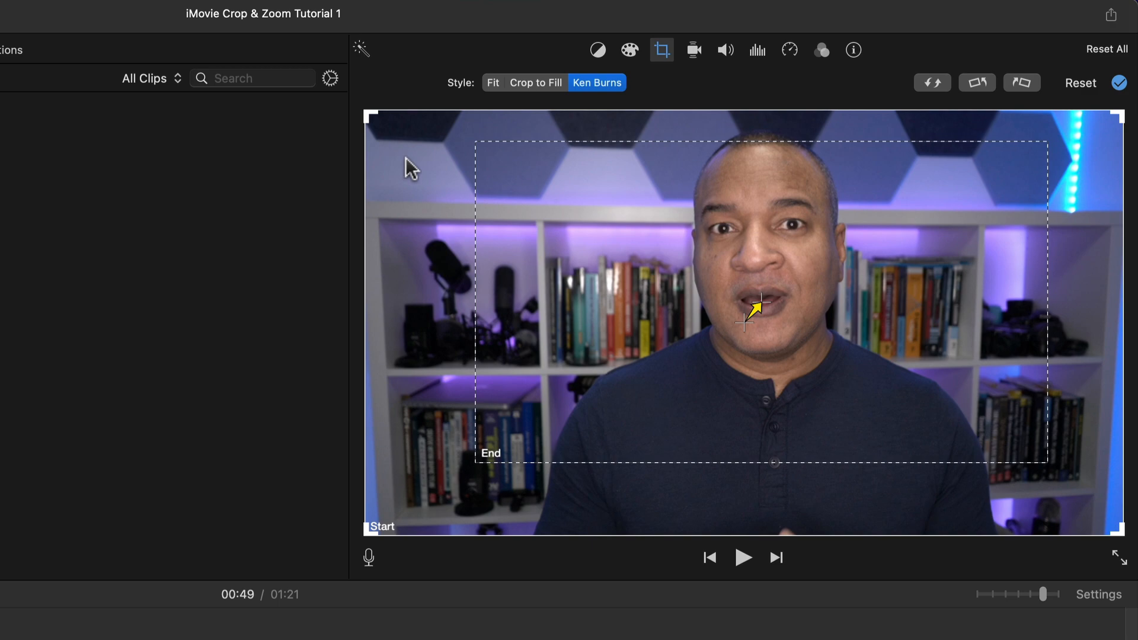
{"action": "mouse_move", "coordinate": [389, 510]}
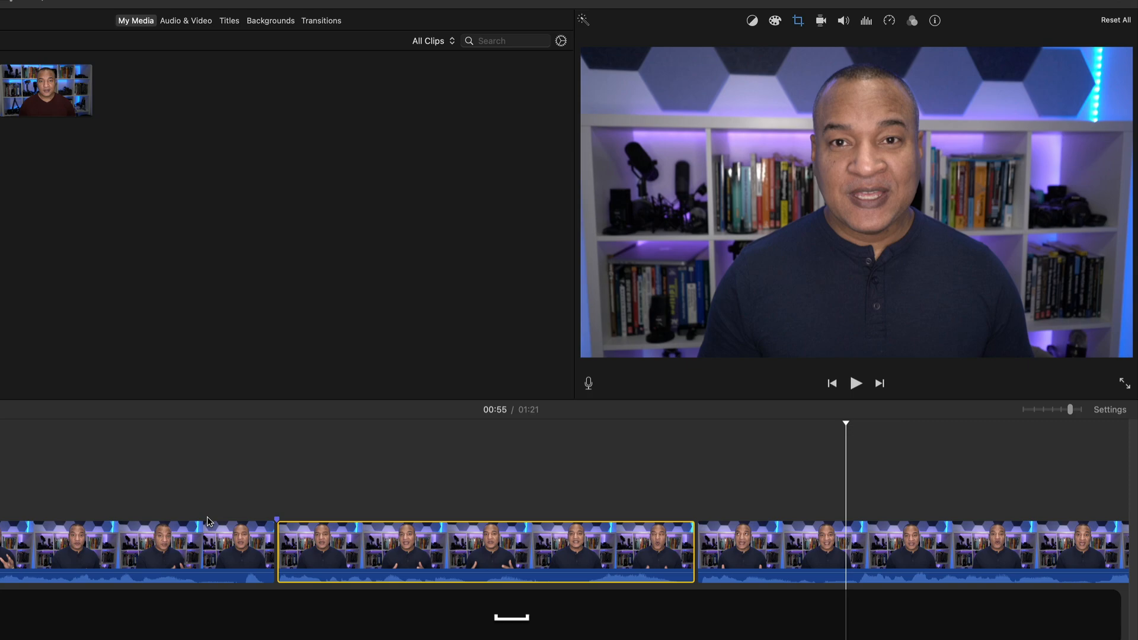
Move the playhead onto the Ken Burns clip to review the zoom toward 00:54.
{"action": "left_click", "coordinate": [856, 383]}
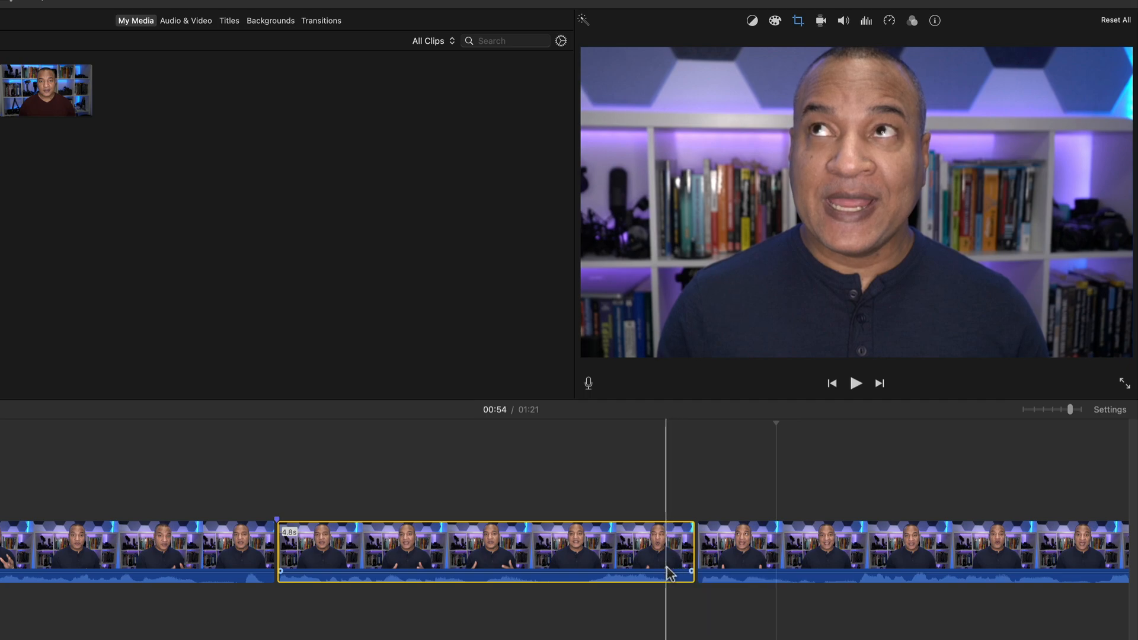
Copy the zoomed clip's adjustments and bring up Edit > Paste Adjustments for the next clip.
{"action": "left_click", "coordinate": [437, 545]}
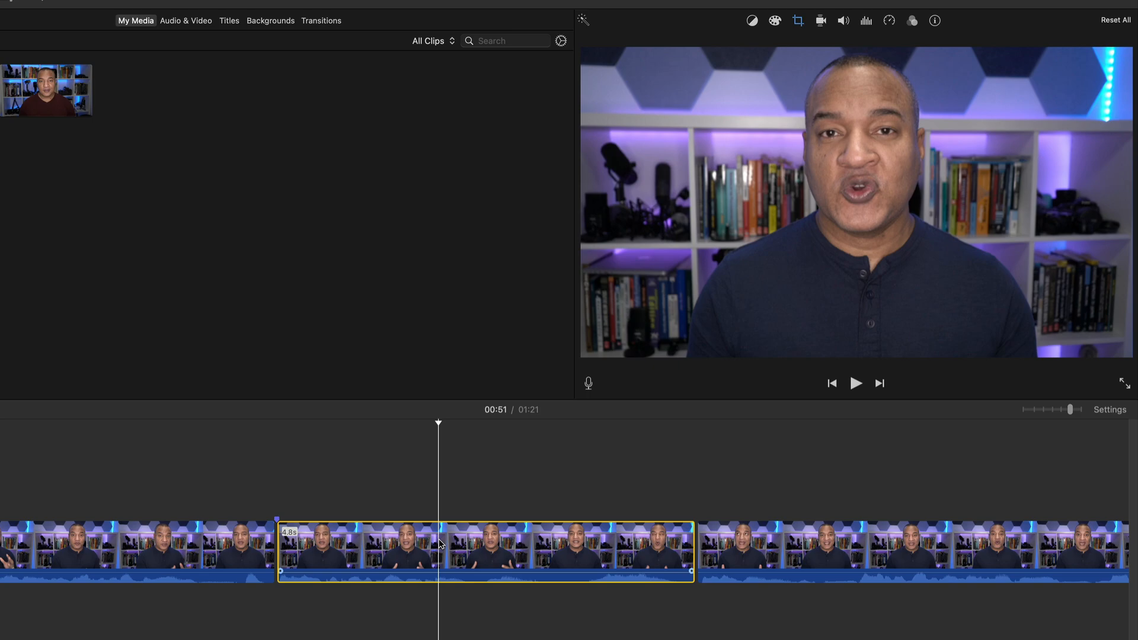
{"action": "key", "text": "cmd+c"}
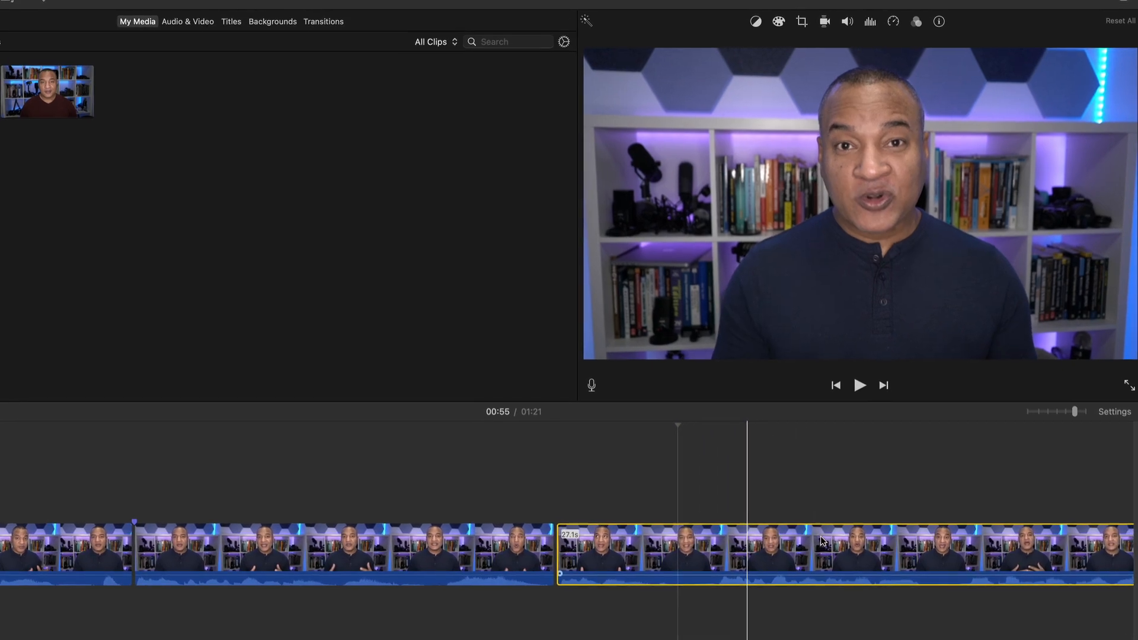
{"action": "left_click", "coordinate": [153, 11]}
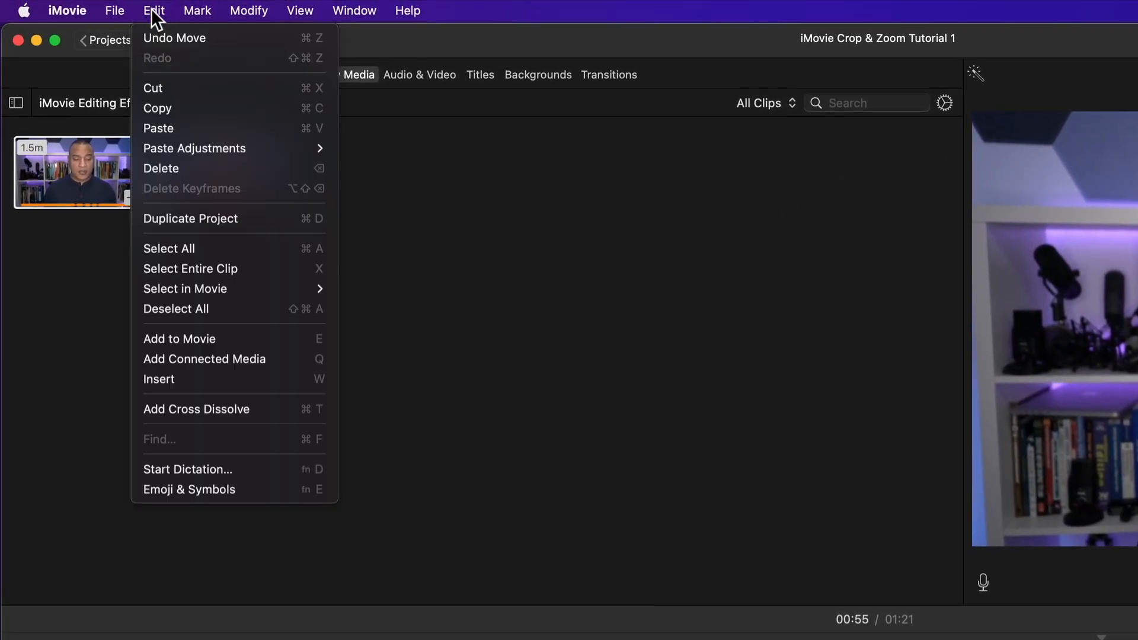
{"action": "left_click", "coordinate": [193, 148]}
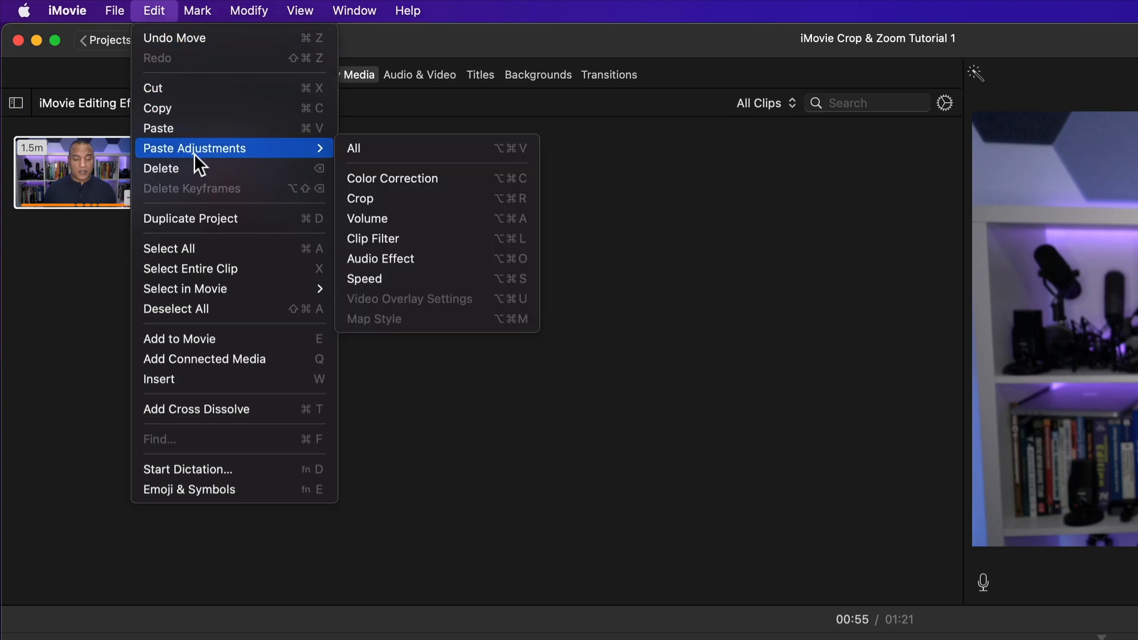
{"action": "mouse_move", "coordinate": [399, 209]}
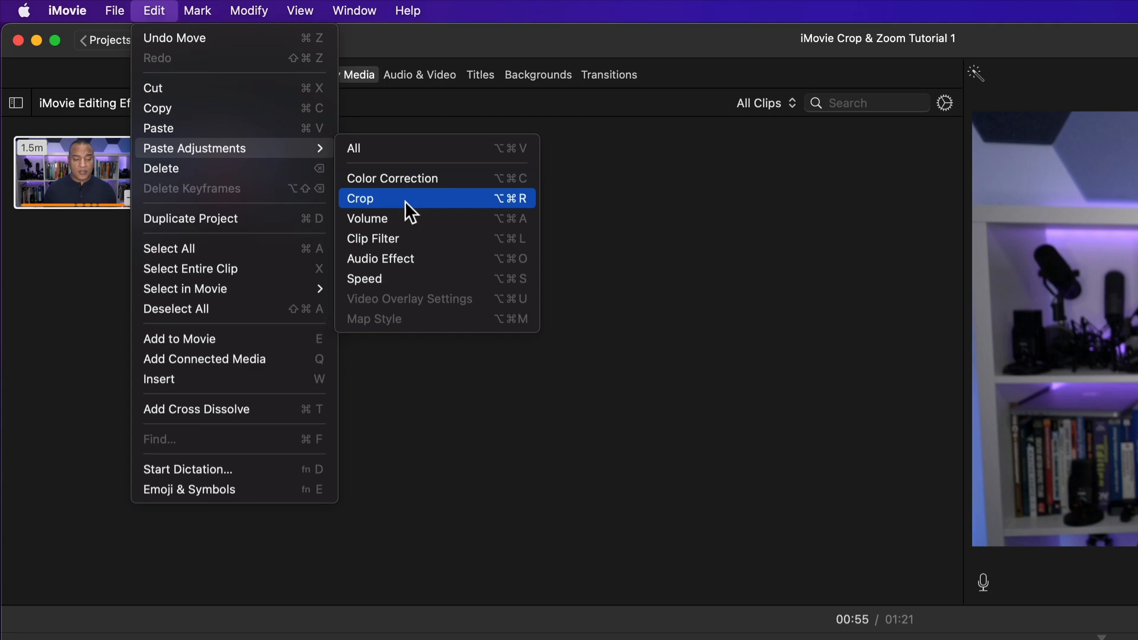
{"action": "mouse_move", "coordinate": [519, 215]}
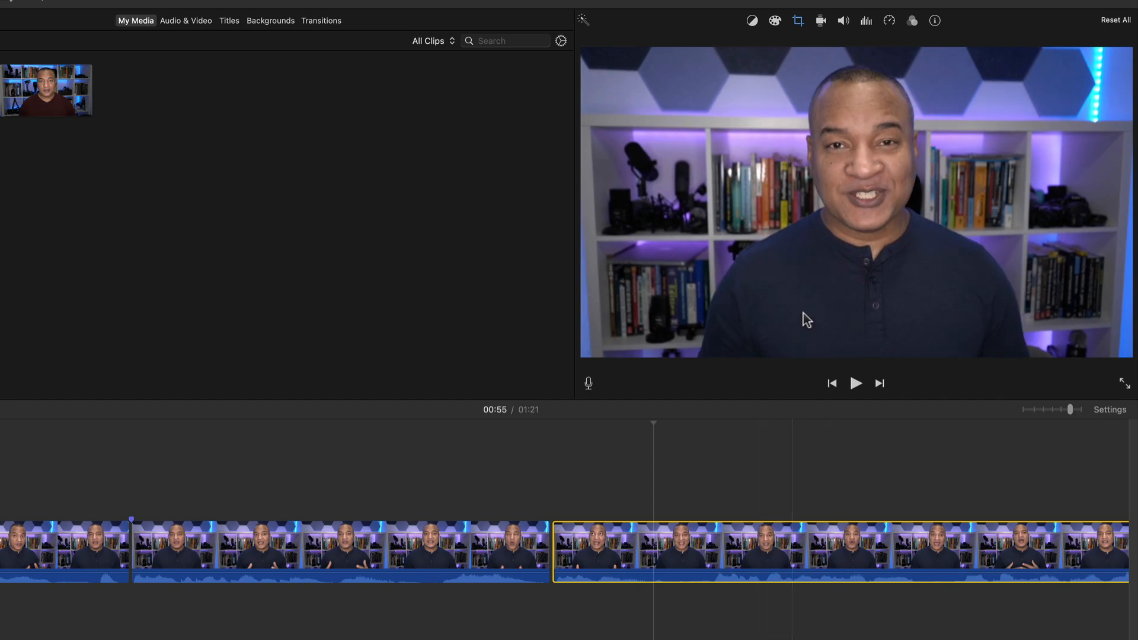
{"action": "mouse_move", "coordinate": [821, 91]}
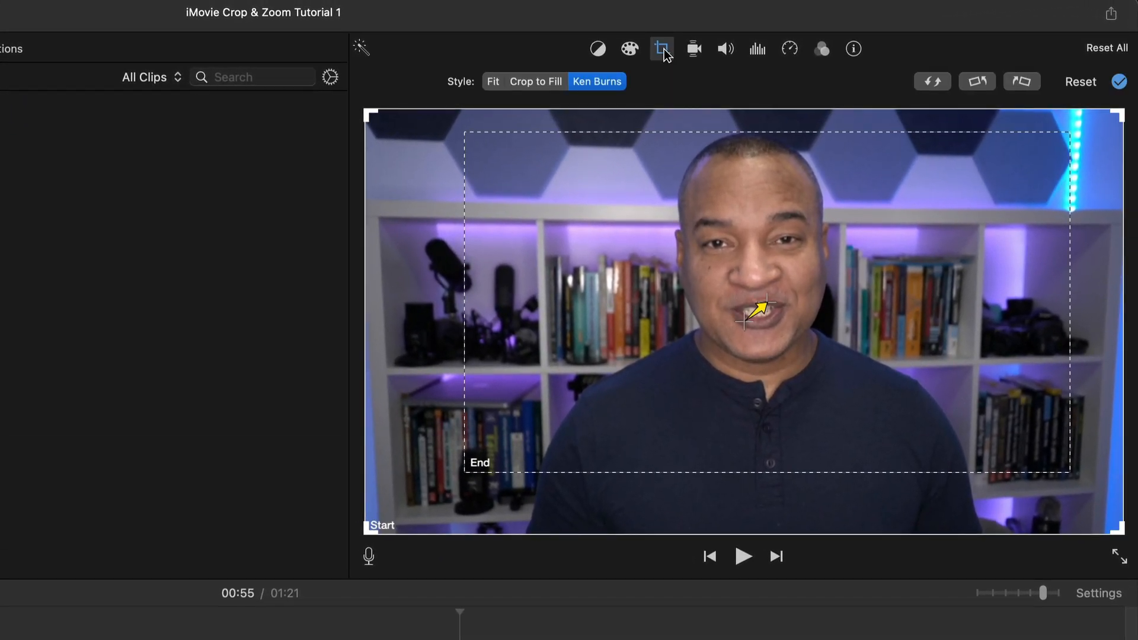
{"action": "mouse_move", "coordinate": [431, 483]}
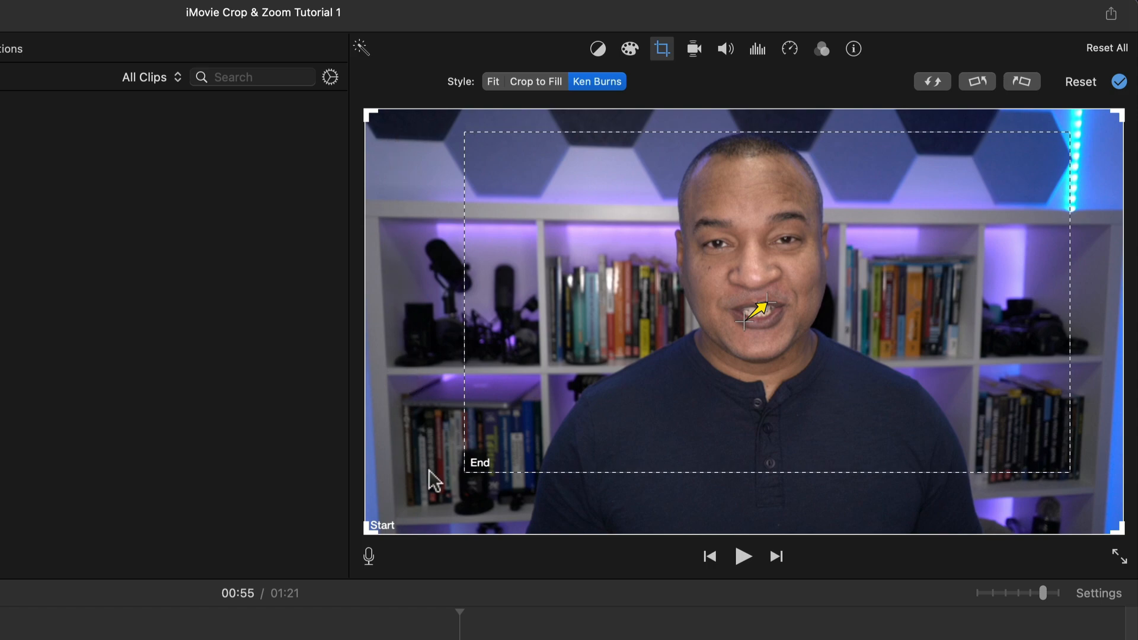
{"action": "mouse_move", "coordinate": [683, 143]}
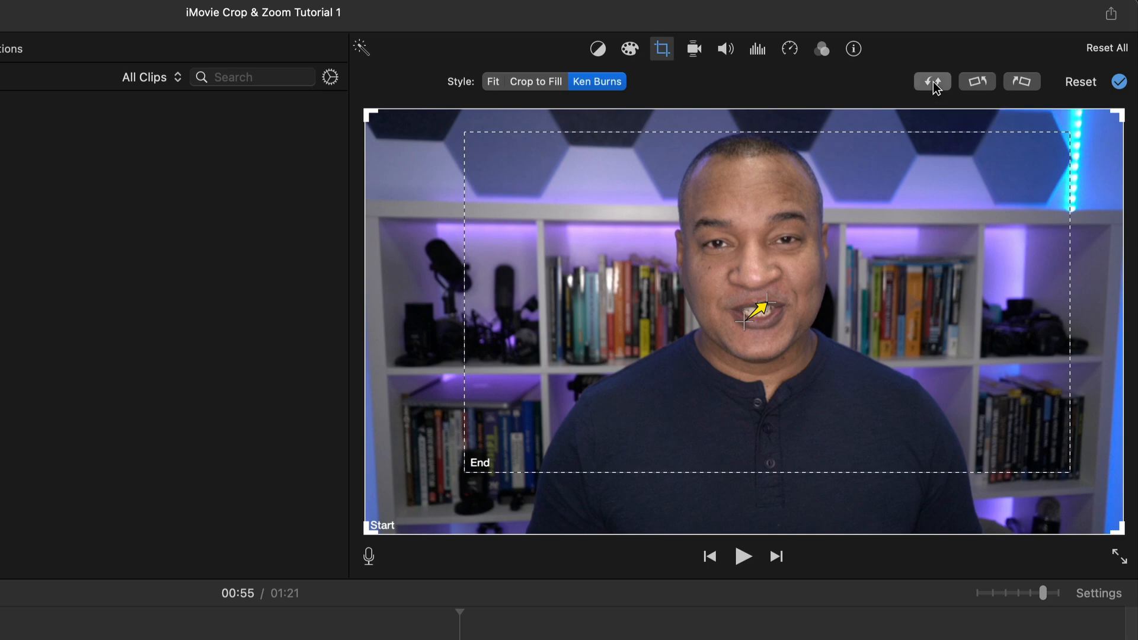
Swap the Ken Burns start/end framings, switch the style to Crop to Fill, and apply it.
{"action": "left_click", "coordinate": [932, 82]}
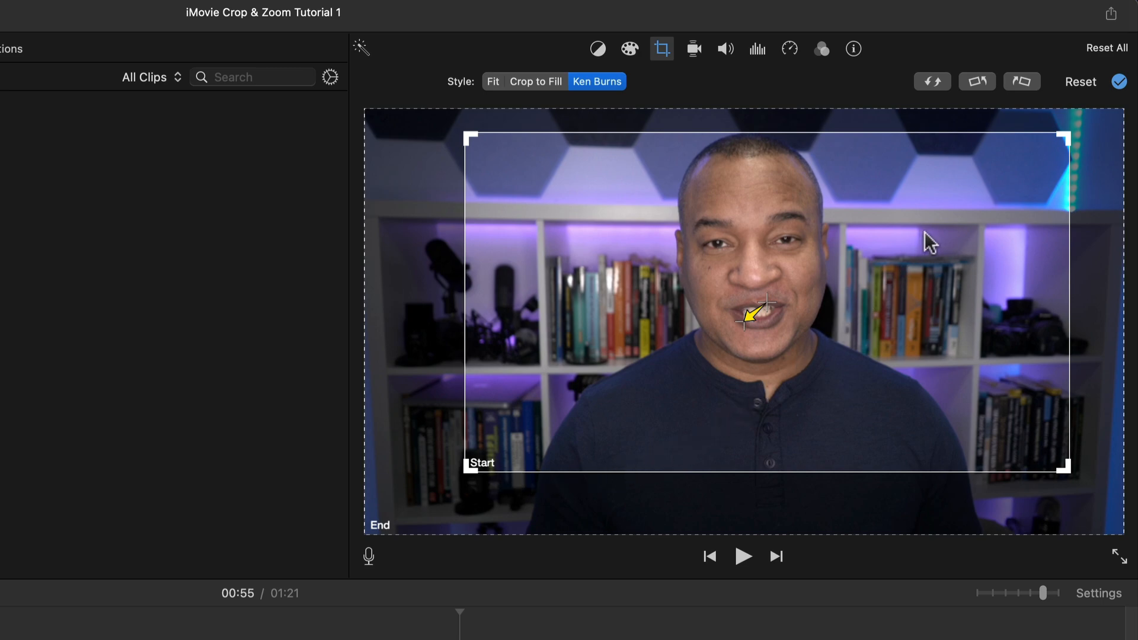
{"action": "mouse_move", "coordinate": [616, 98]}
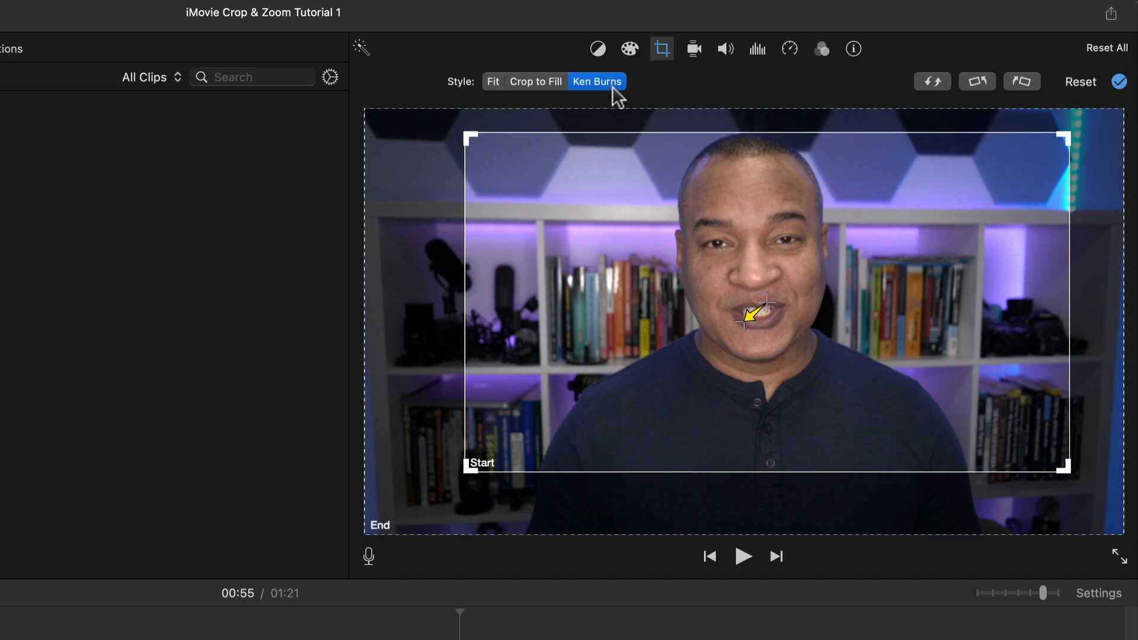
{"action": "mouse_move", "coordinate": [534, 89]}
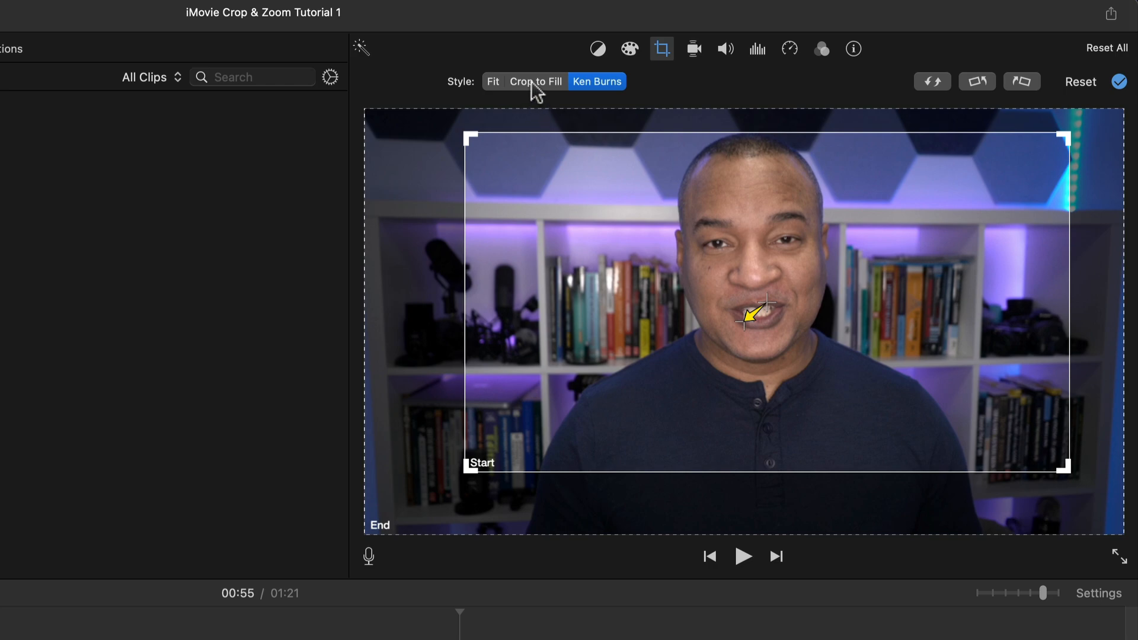
{"action": "left_click", "coordinate": [534, 81]}
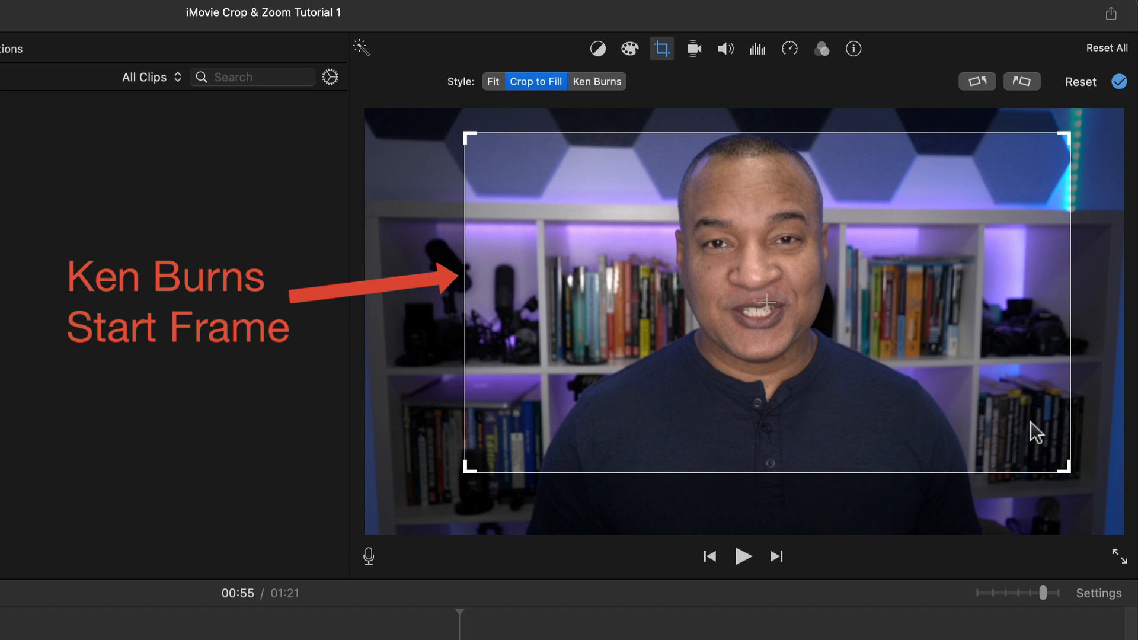
{"action": "mouse_move", "coordinate": [714, 296]}
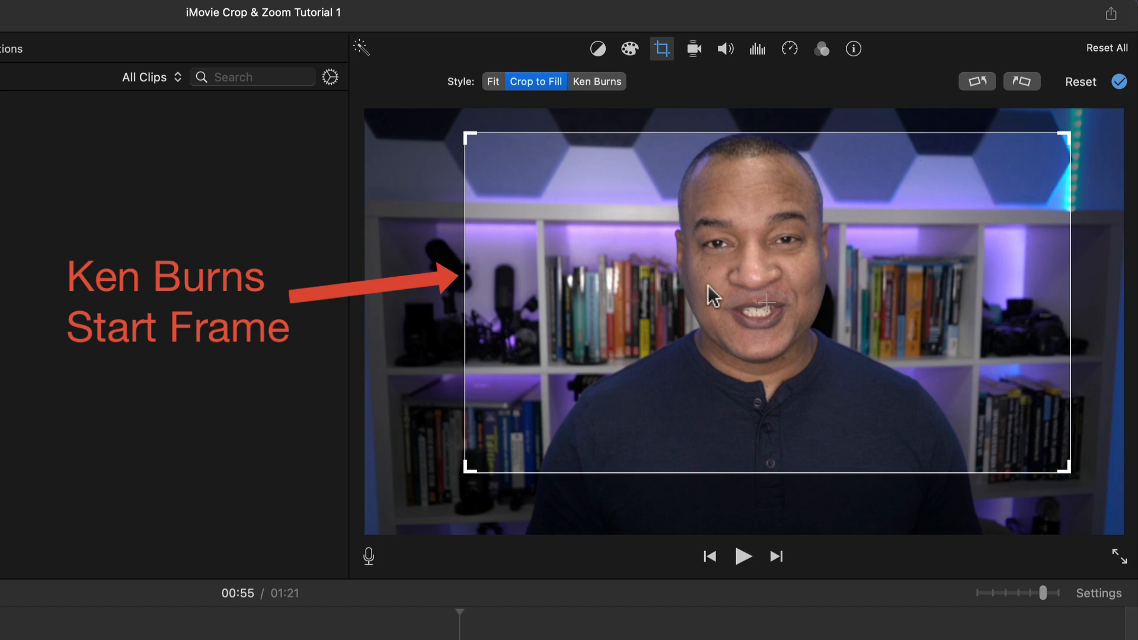
{"action": "mouse_move", "coordinate": [613, 370]}
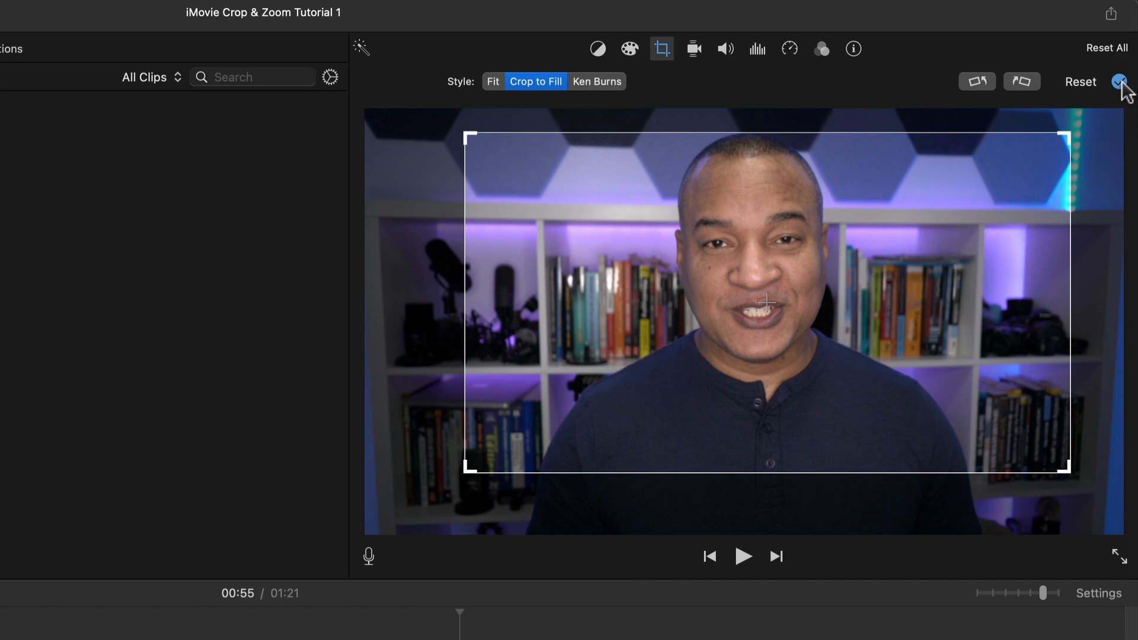
{"action": "left_click", "coordinate": [1121, 82]}
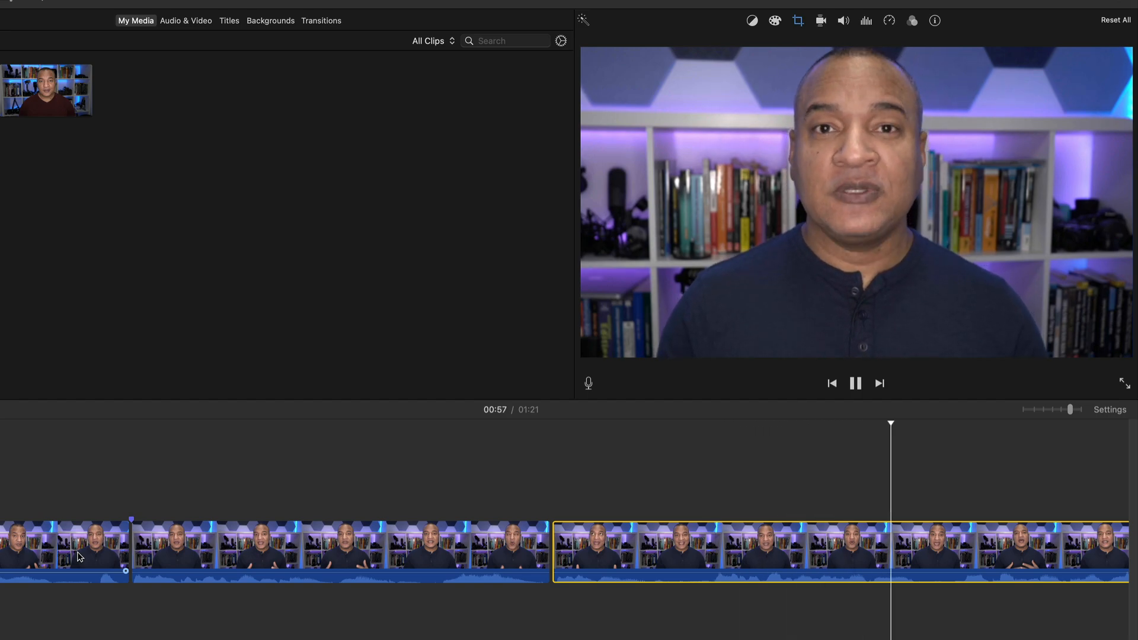
{"action": "left_click", "coordinate": [855, 383]}
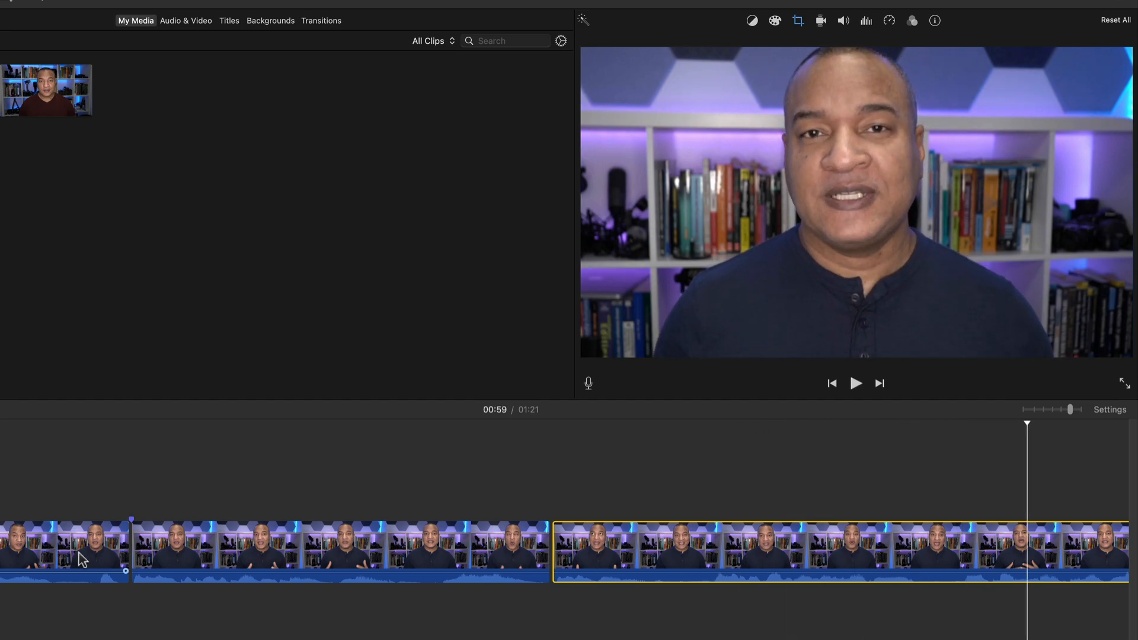
{"action": "left_click", "coordinate": [855, 383]}
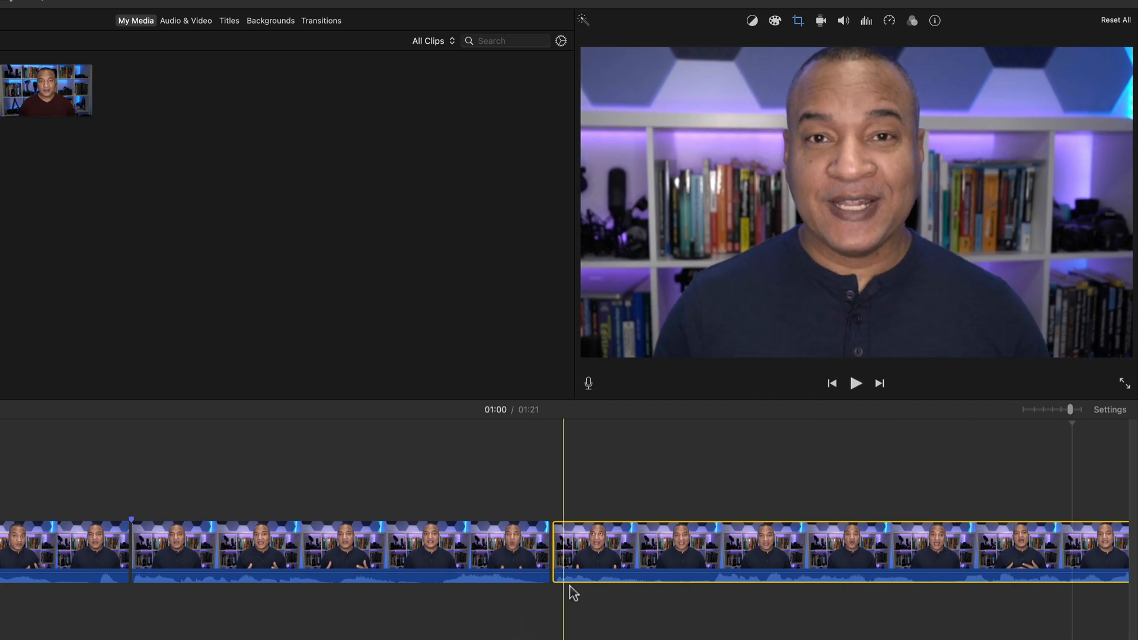
Play to 00:55, stop the playhead there, and split the cropped clip with Cmd+B.
{"action": "left_click", "coordinate": [854, 383]}
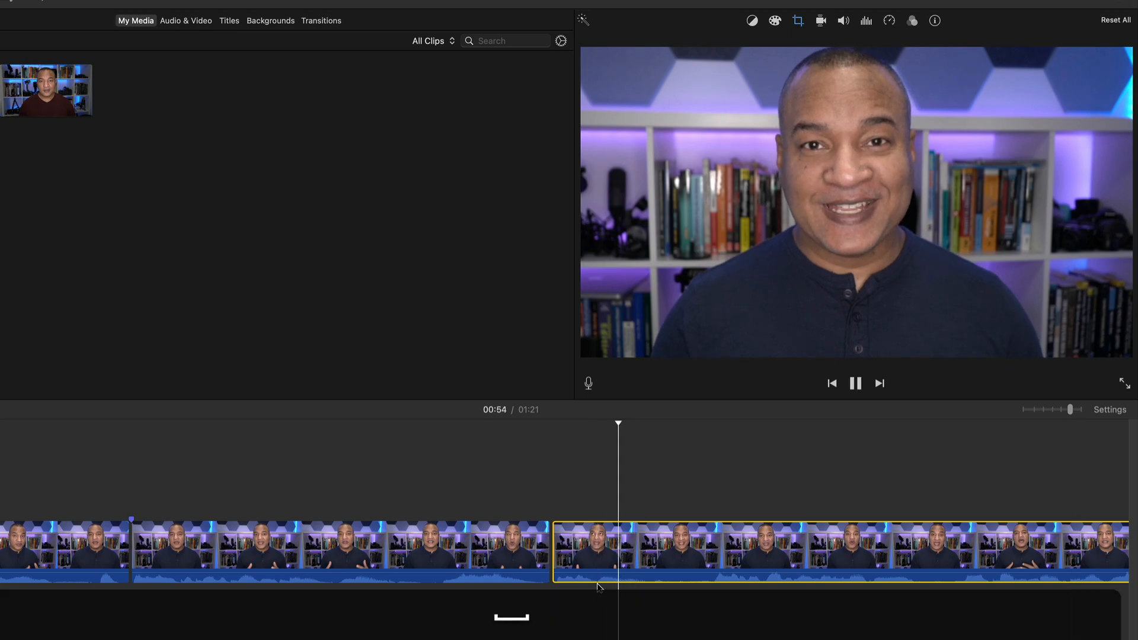
{"action": "left_click", "coordinate": [855, 383]}
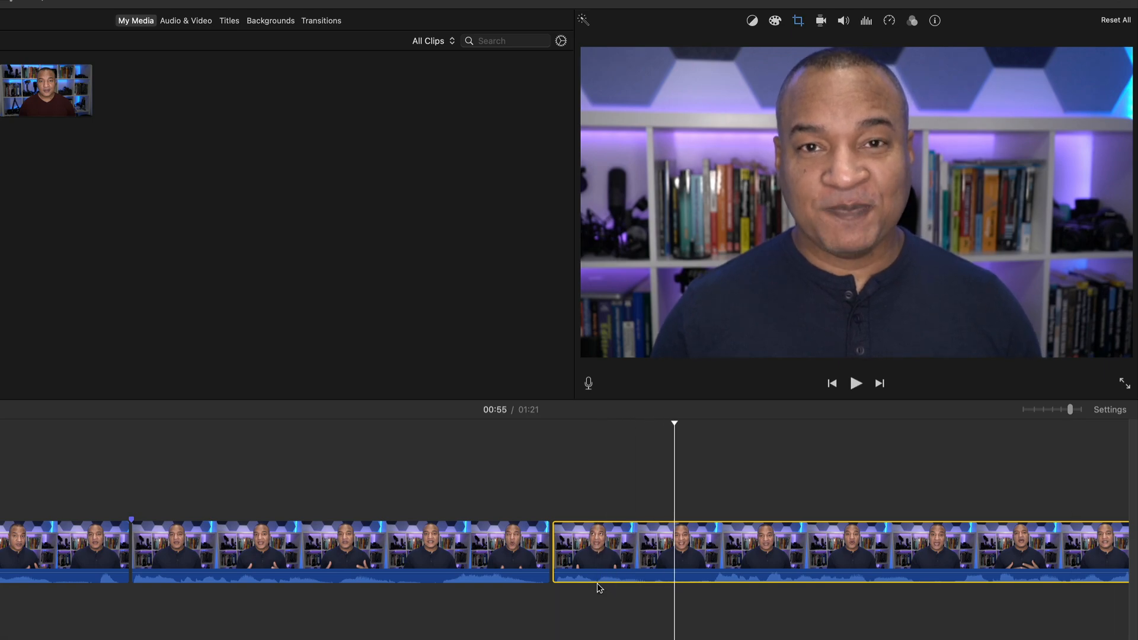
{"action": "left_click", "coordinate": [855, 383]}
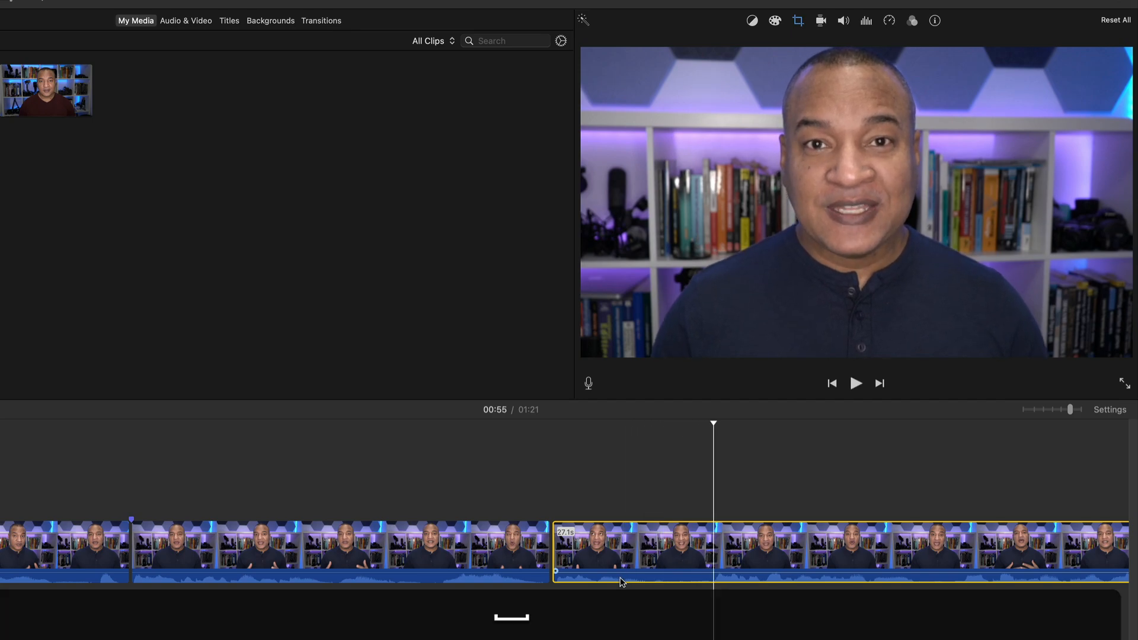
{"action": "key", "text": "cmd+b"}
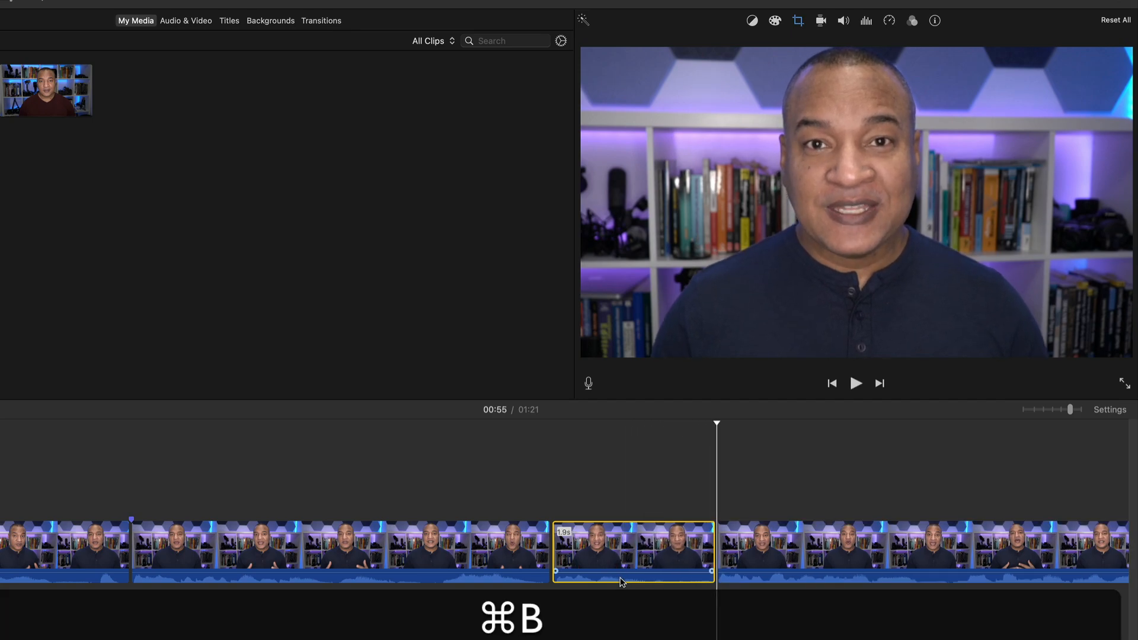
{"action": "key", "text": "cmd+b"}
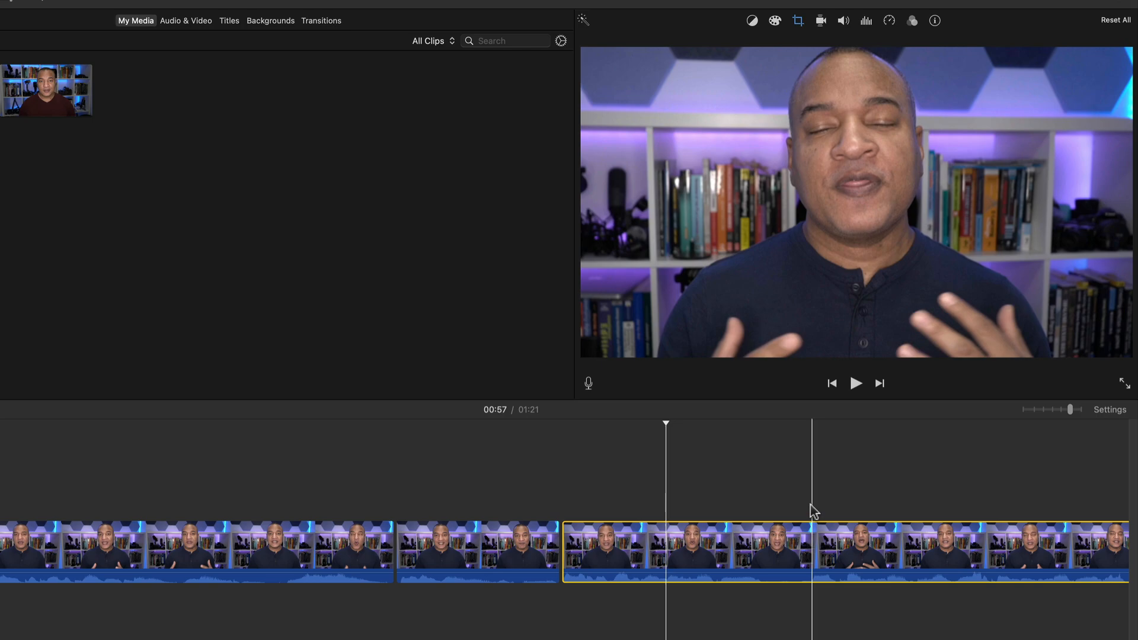
Reset the later part's crop so it returns to the original wide framing.
{"action": "left_click", "coordinate": [798, 20]}
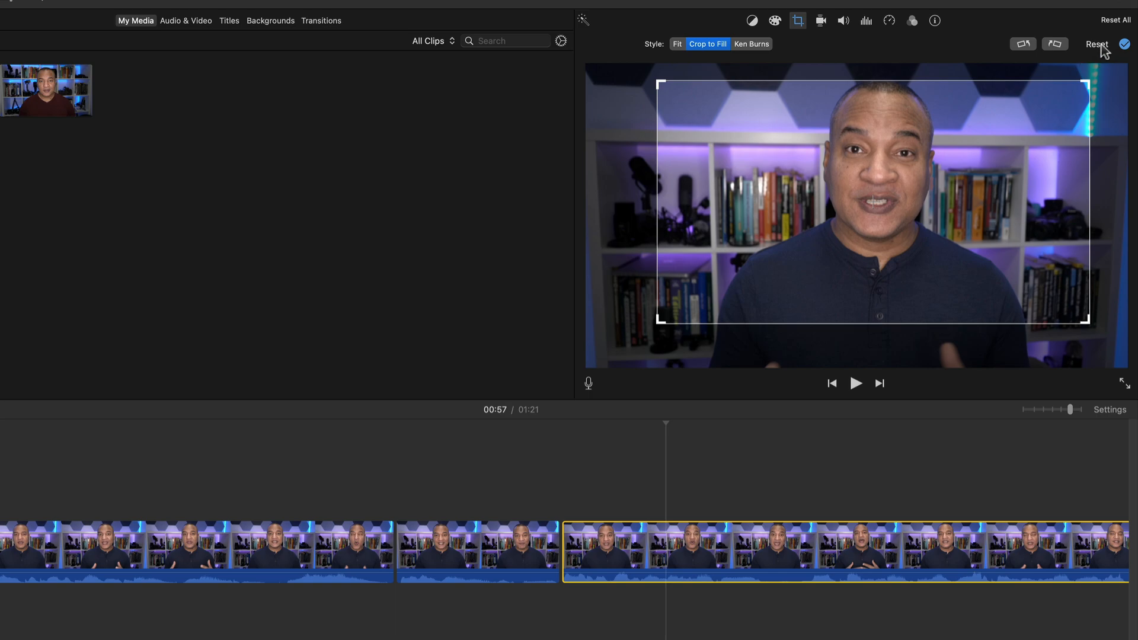
{"action": "left_click", "coordinate": [677, 44]}
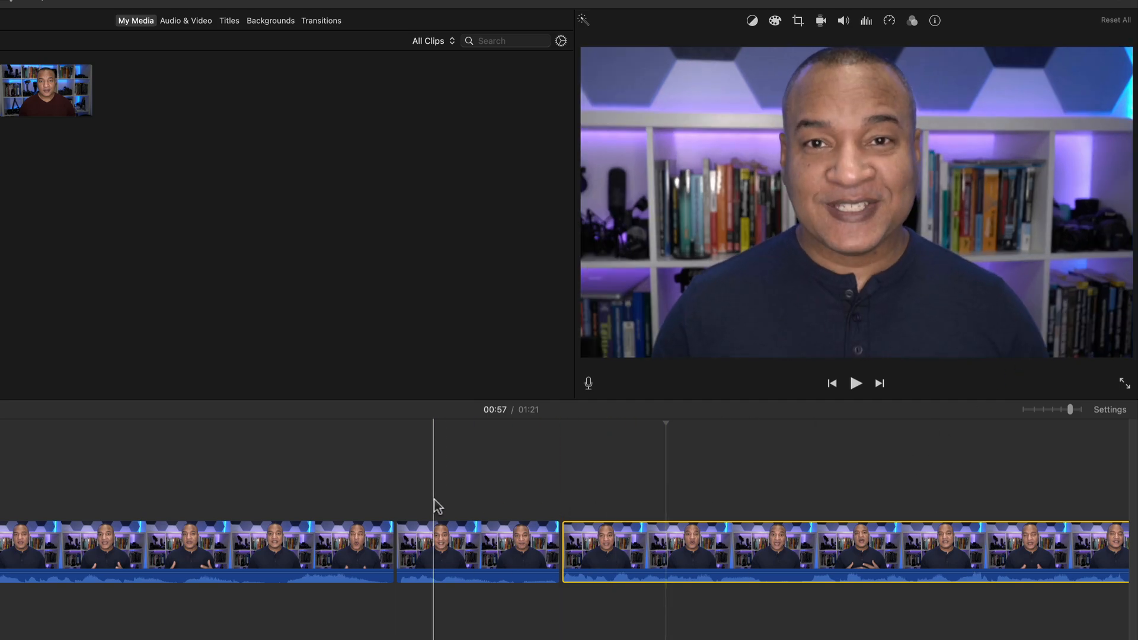
{"action": "left_click", "coordinate": [856, 383]}
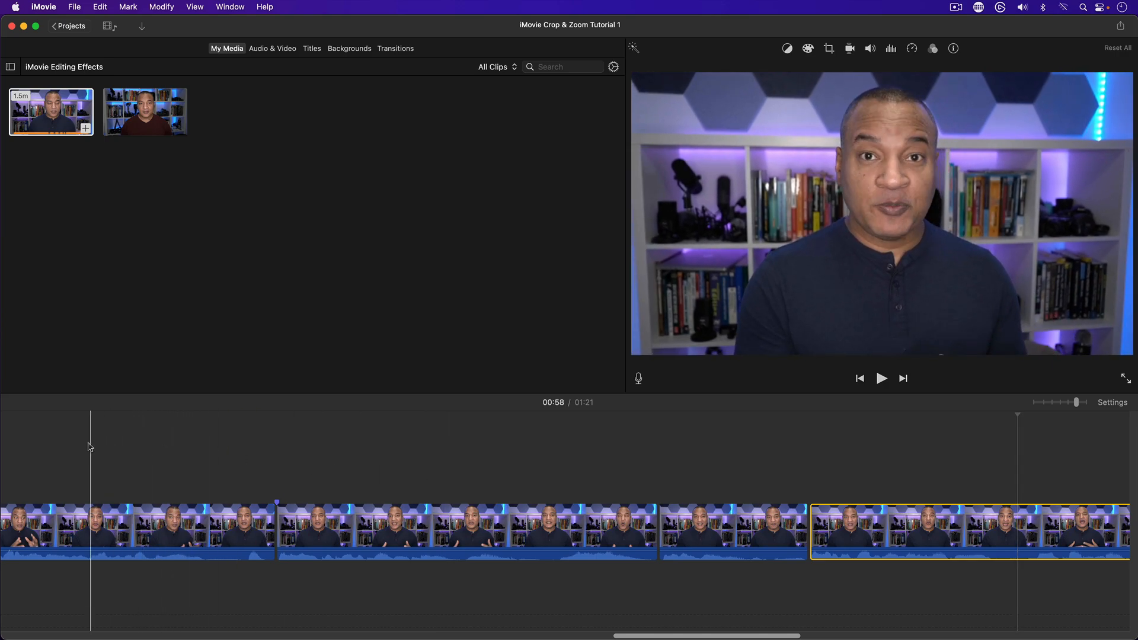
{"action": "left_click", "coordinate": [881, 378]}
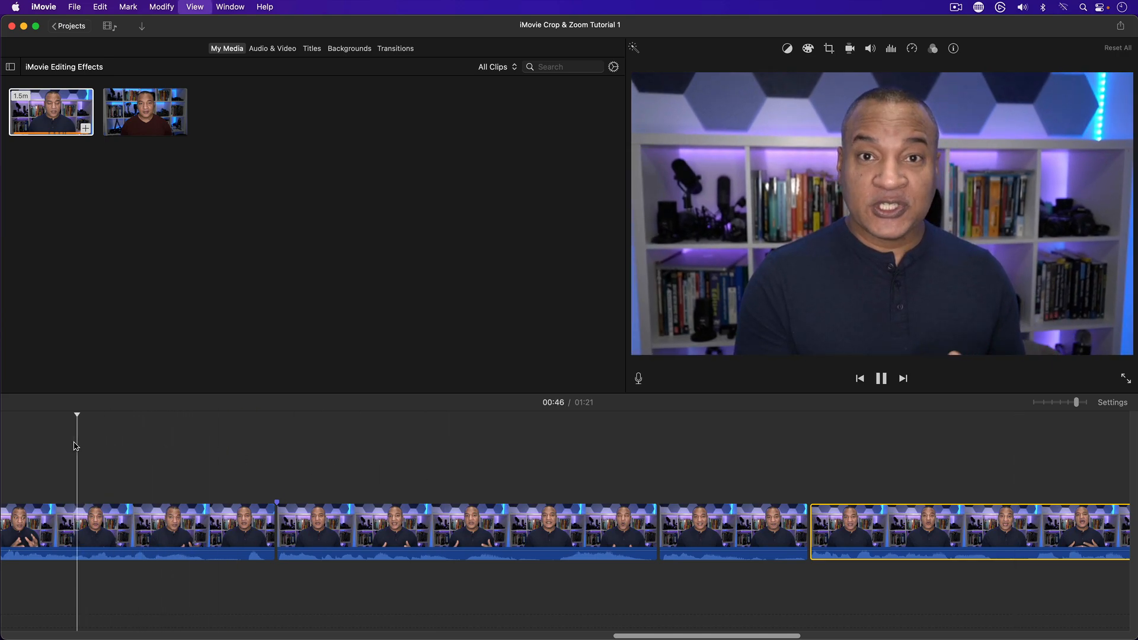